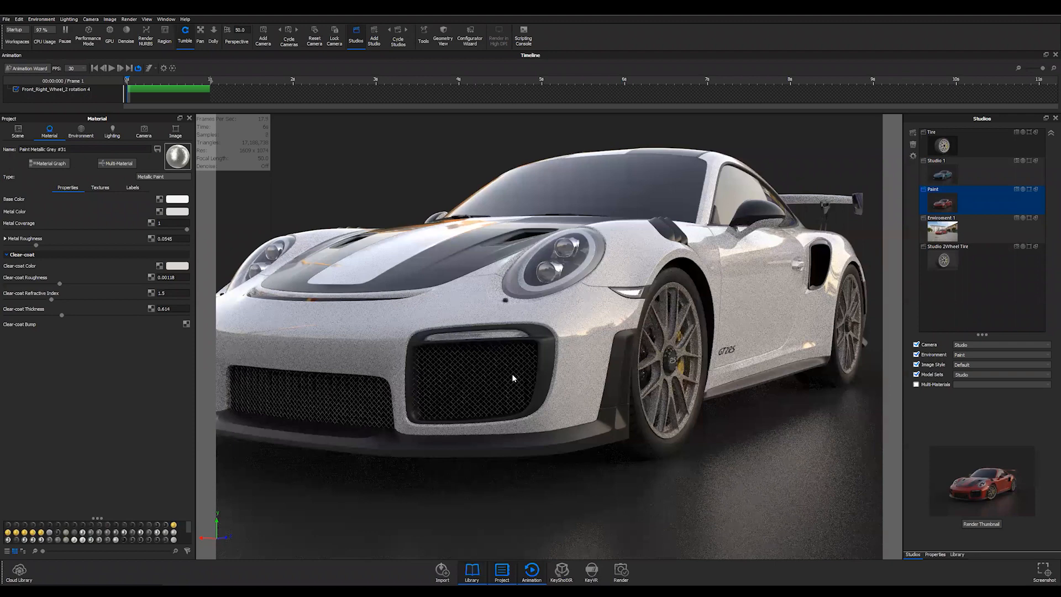
mouse_move(390, 356)
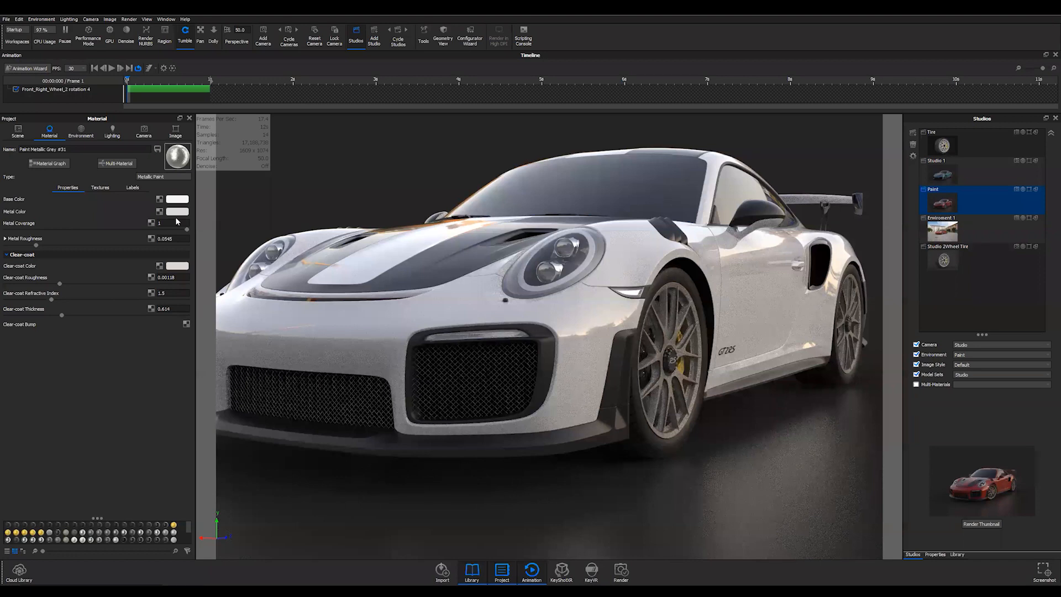
mouse_move(200, 244)
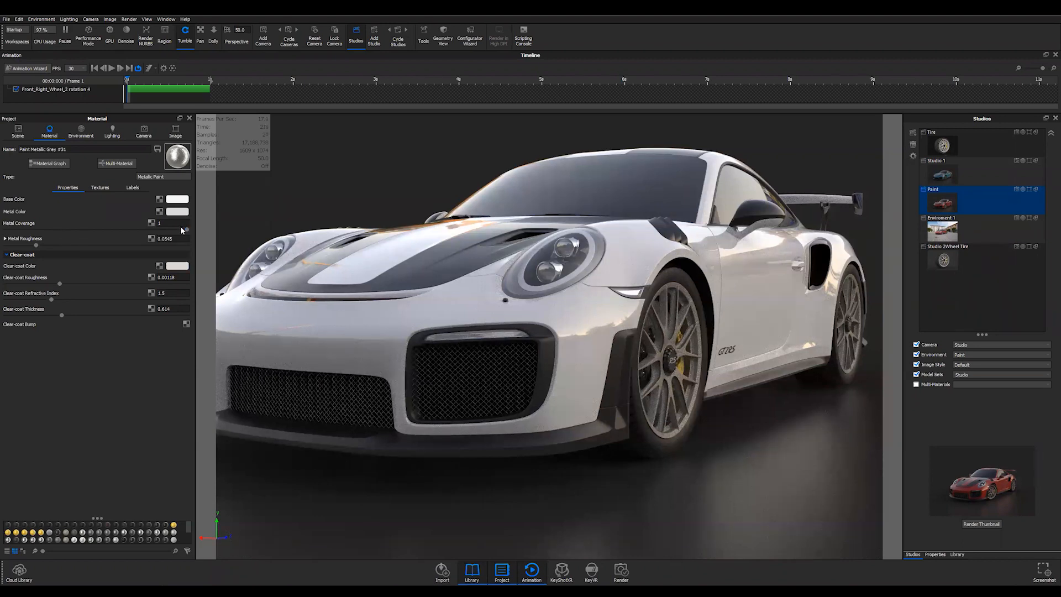
Lower the white paint's Metal Coverage slider to about 0.323
drag(162, 222, 154, 223)
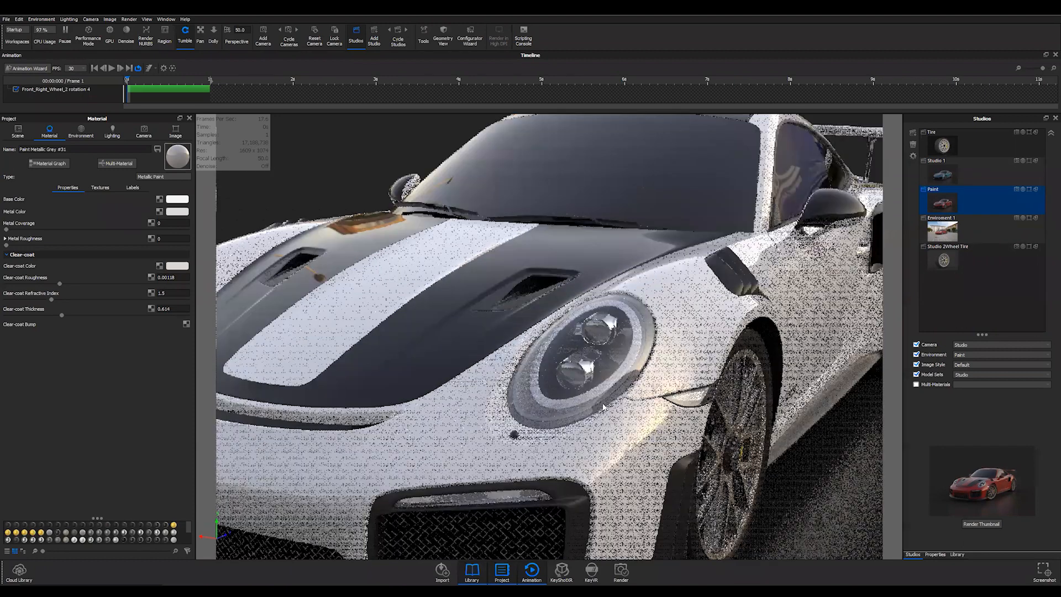
mouse_move(256, 312)
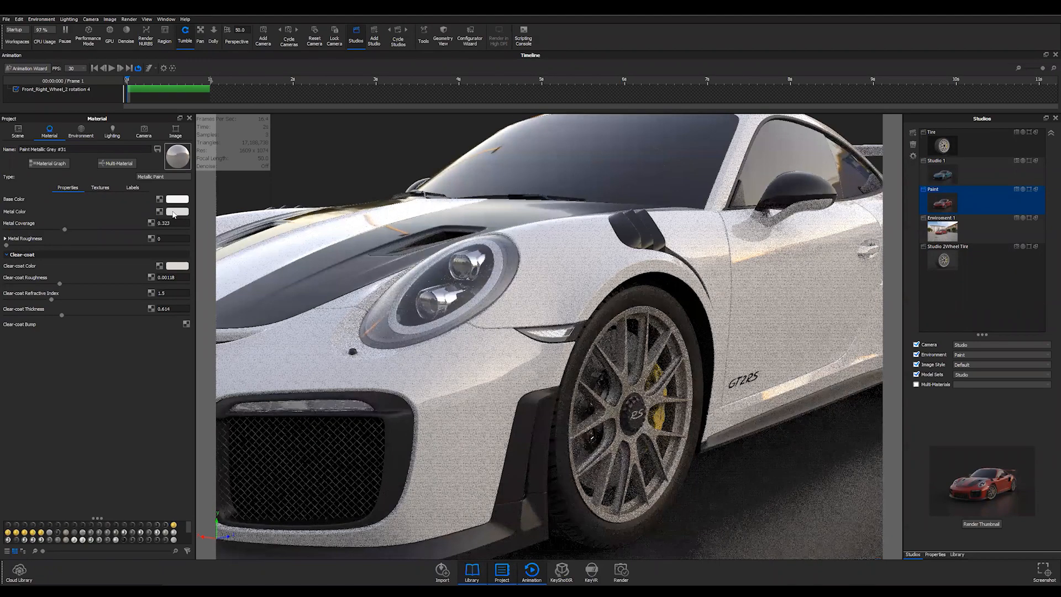
Try reddish then yellow flake colours and raise Metal Coverage to 0.644
click(176, 211)
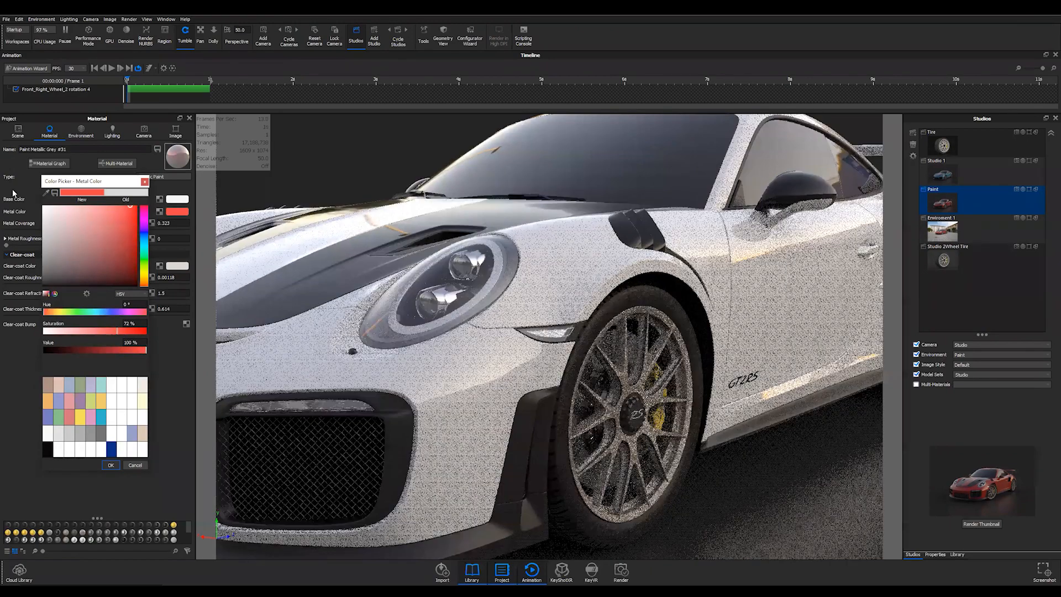
click(111, 465)
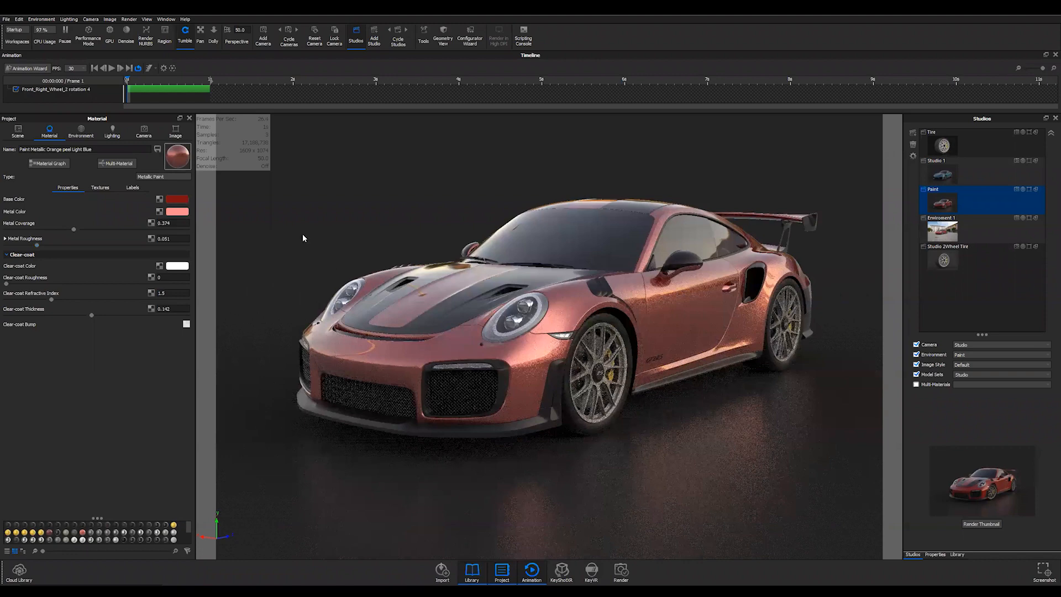
click(177, 211)
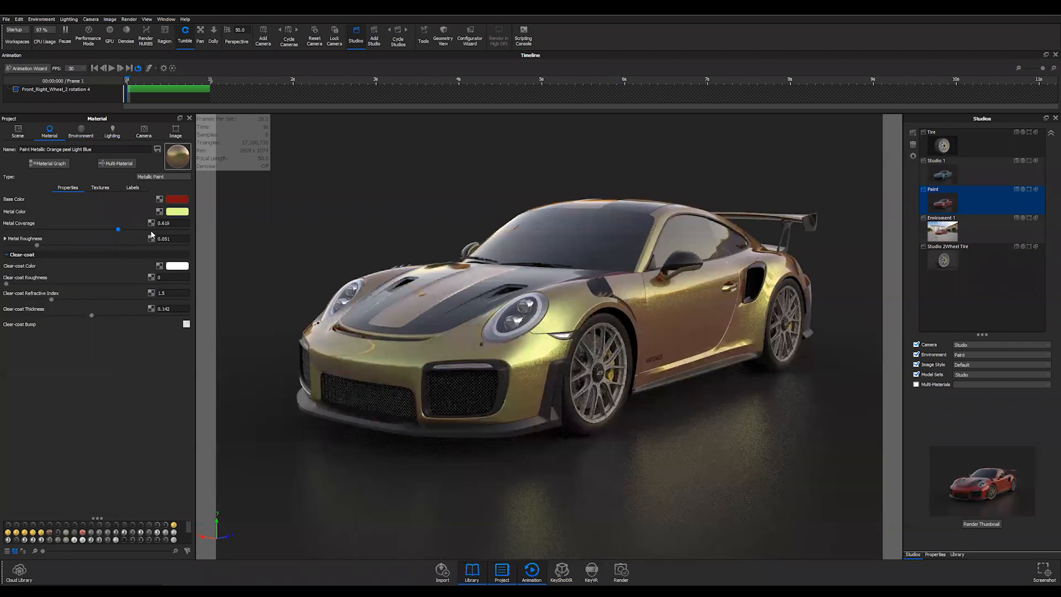
drag(118, 229, 162, 229)
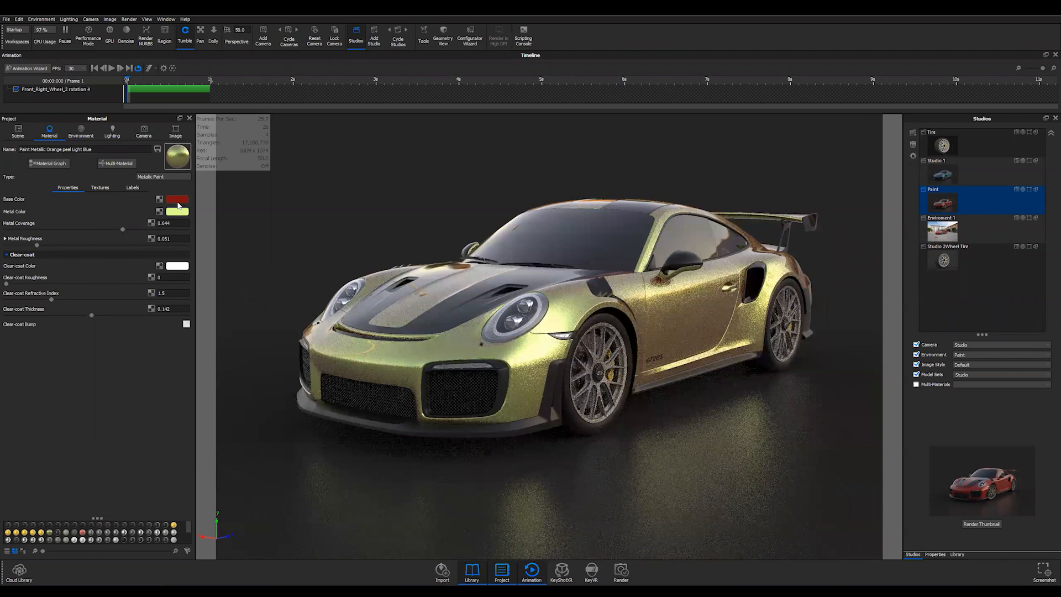
mouse_move(176, 199)
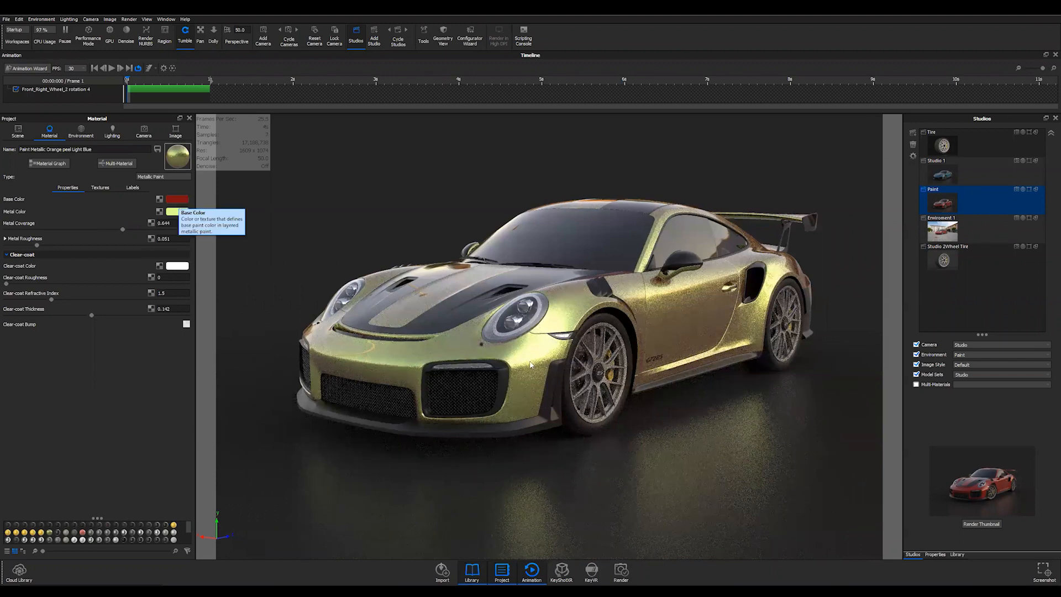
Change the metal flake colour to salmon
click(177, 211)
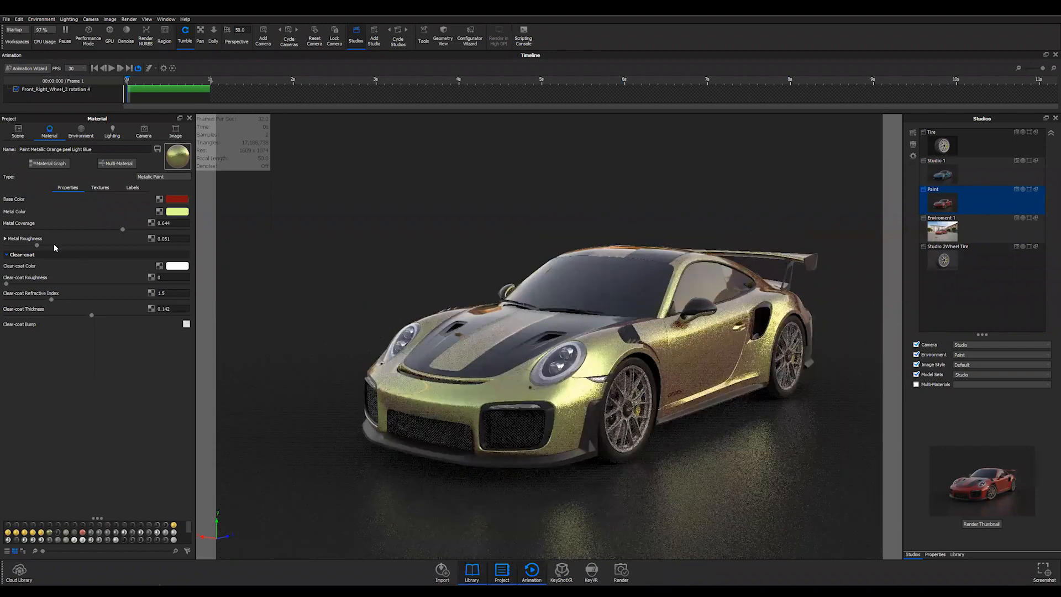
click(176, 211)
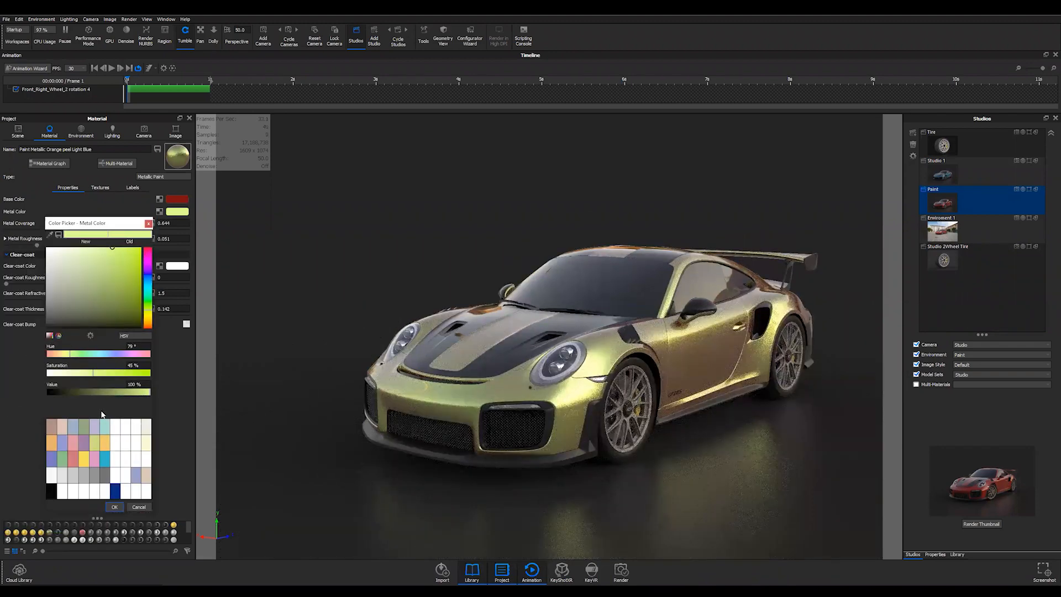
click(114, 506)
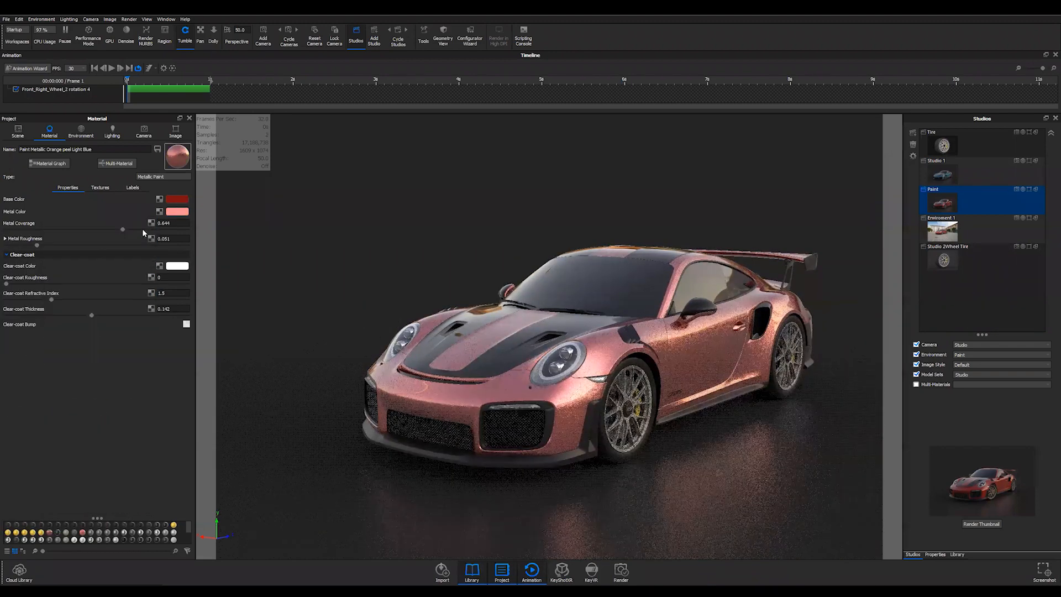
click(177, 199)
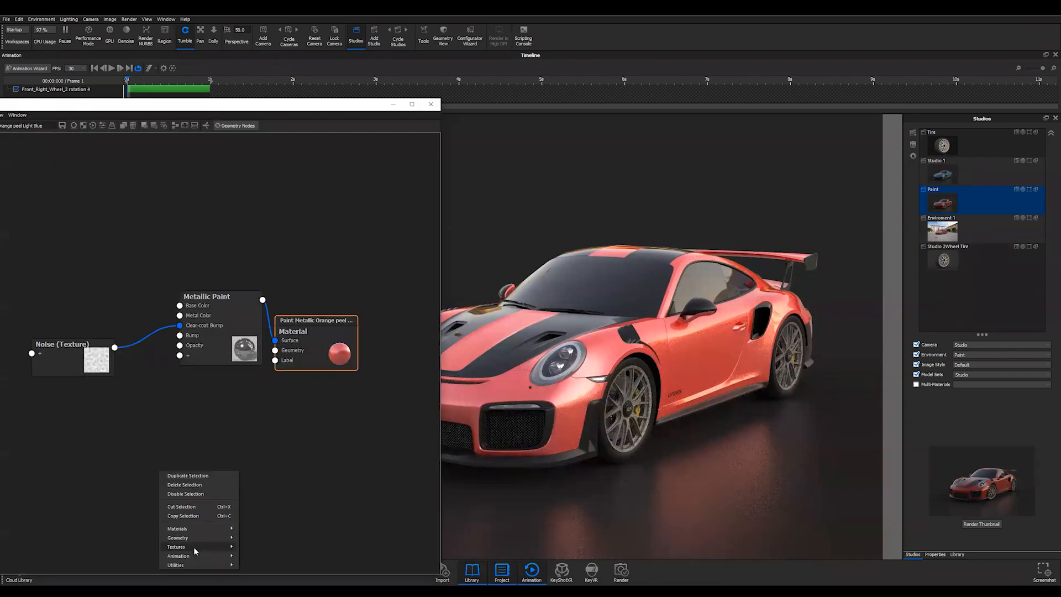
Add a Color Gradient texture node wired into the paint's Clear-coat Color
click(175, 546)
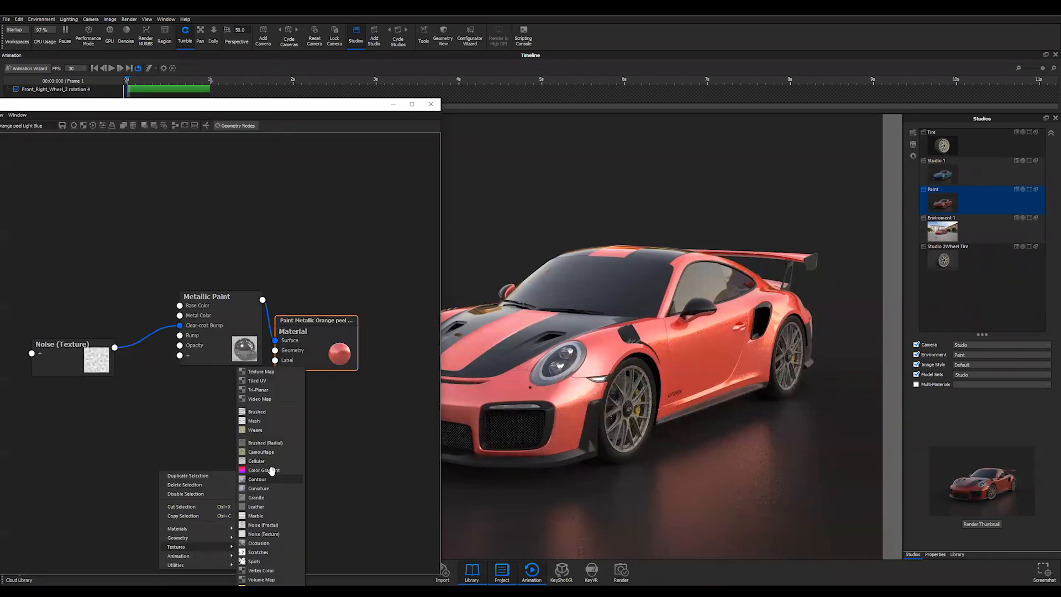
click(263, 470)
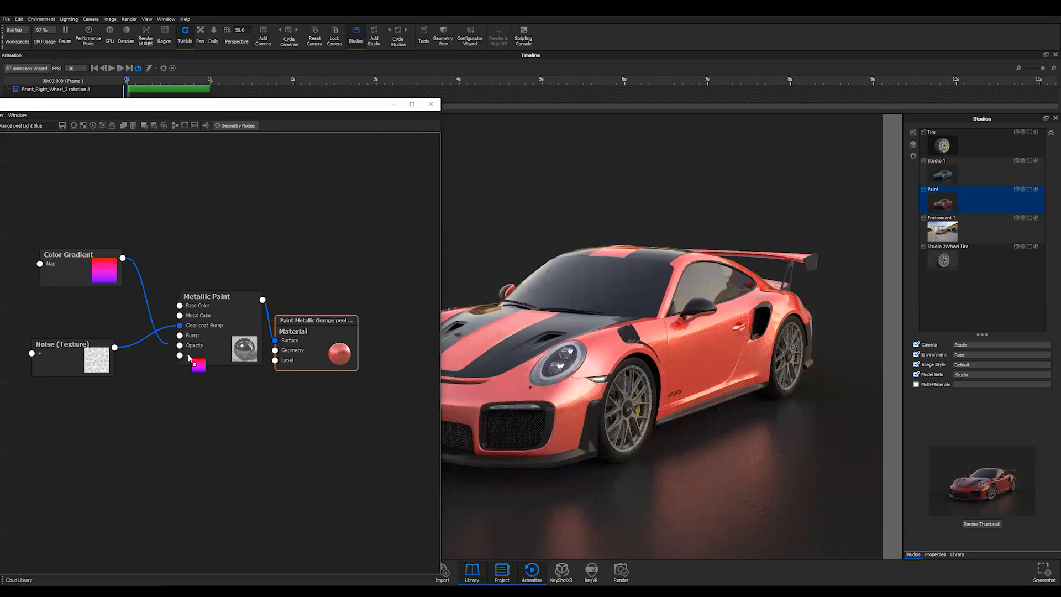
click(180, 354)
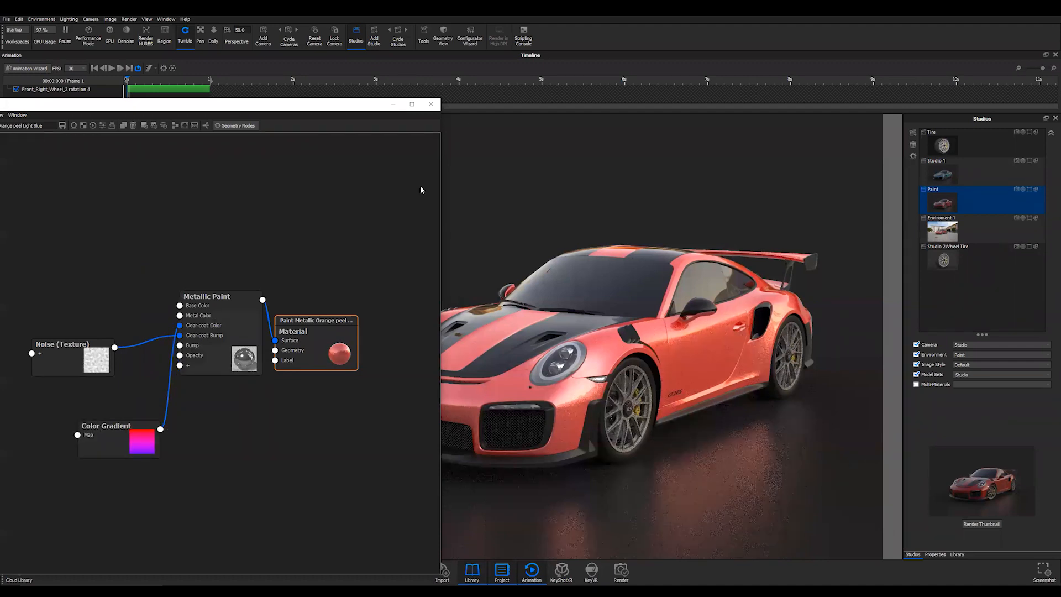
Set the Metallic Paint node's Base Color to neutral grey
double_click(206, 296)
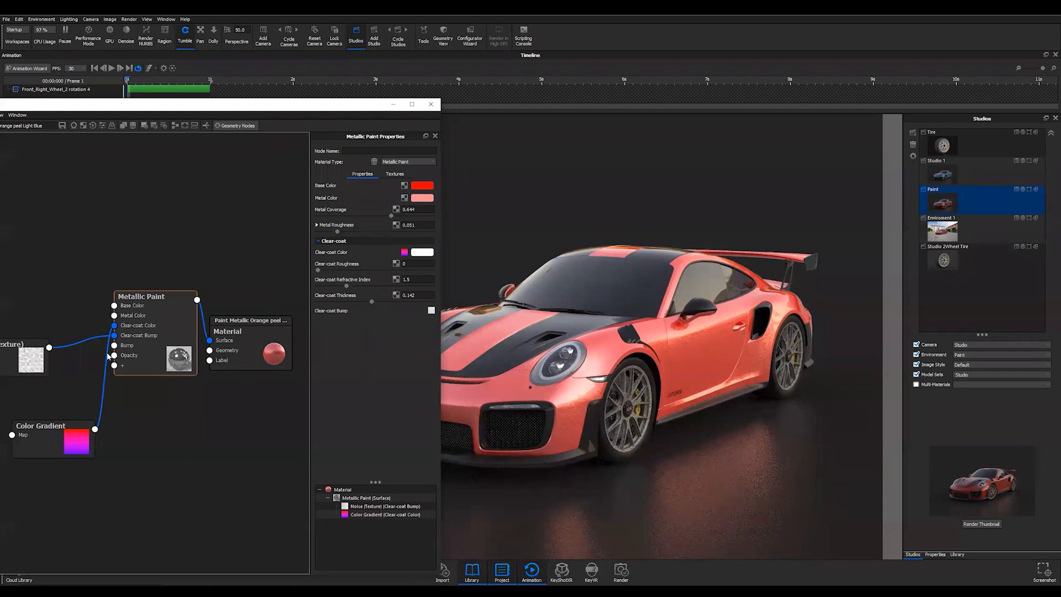
click(421, 184)
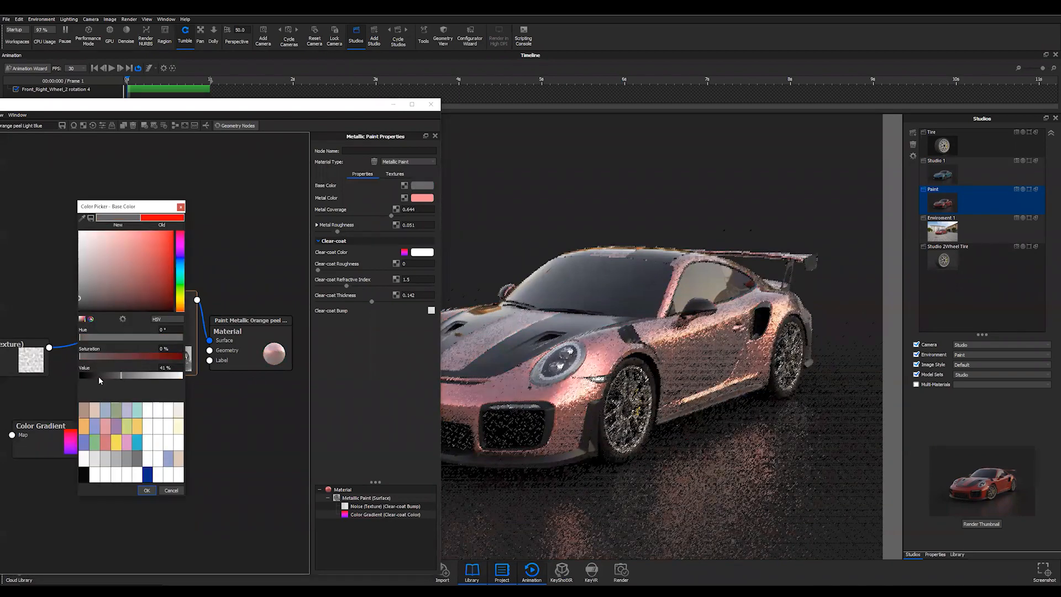
click(405, 198)
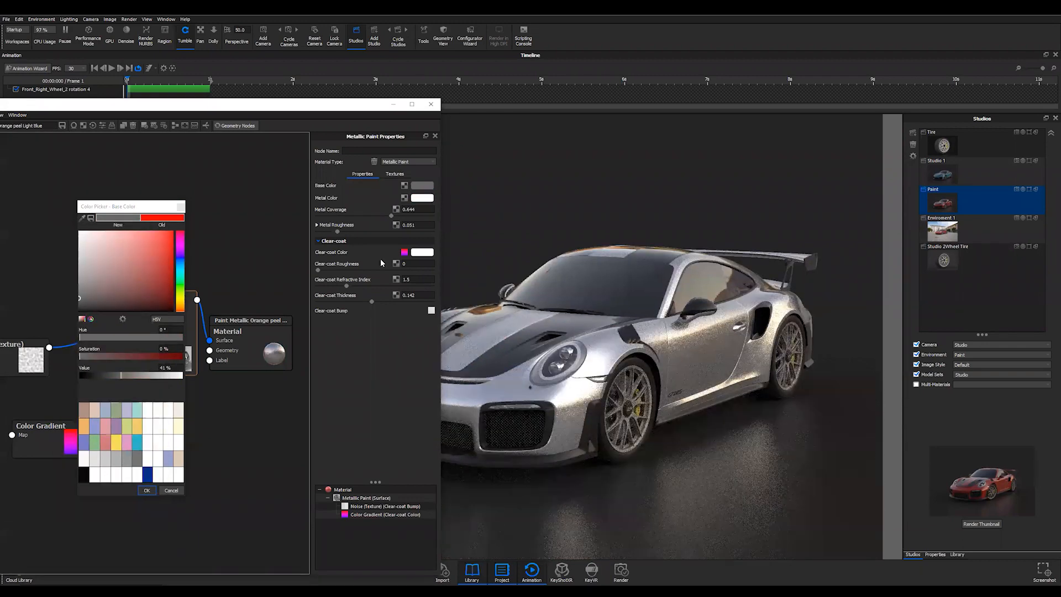
Confirm the grey base and set the gradient type to View Direction
click(146, 490)
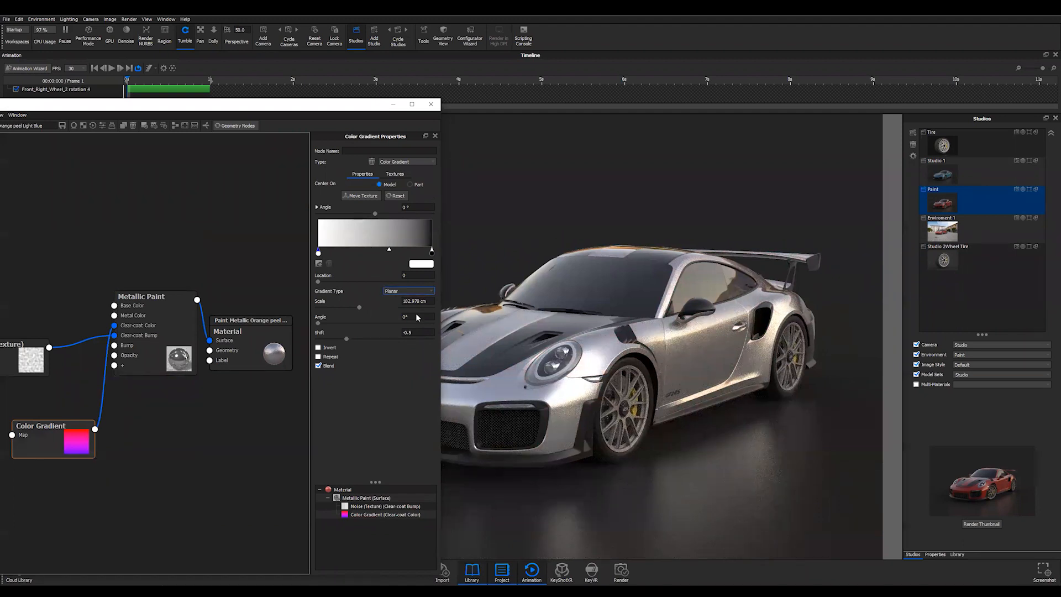
click(407, 292)
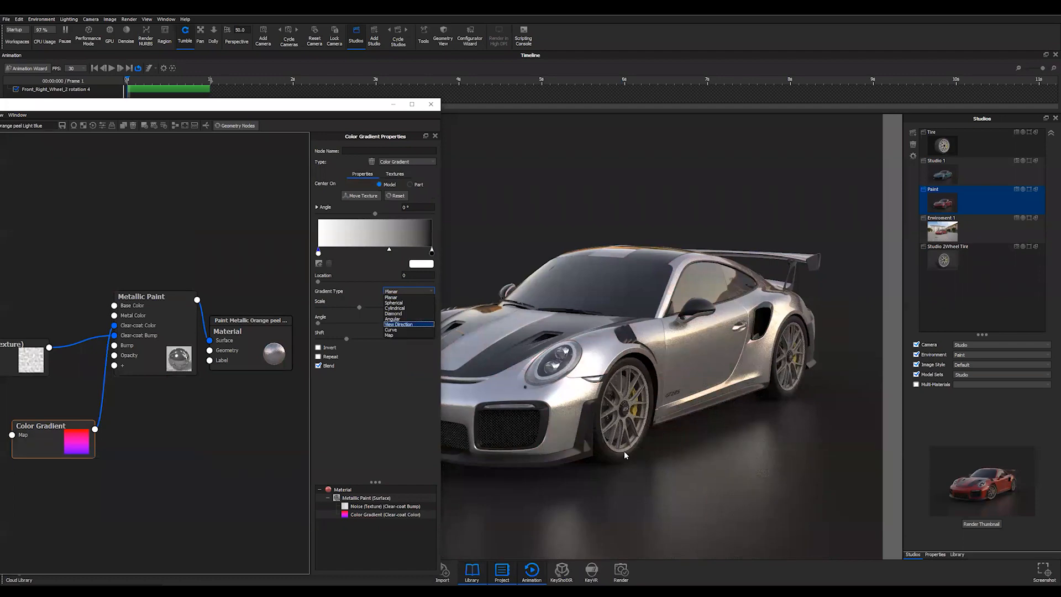
click(400, 325)
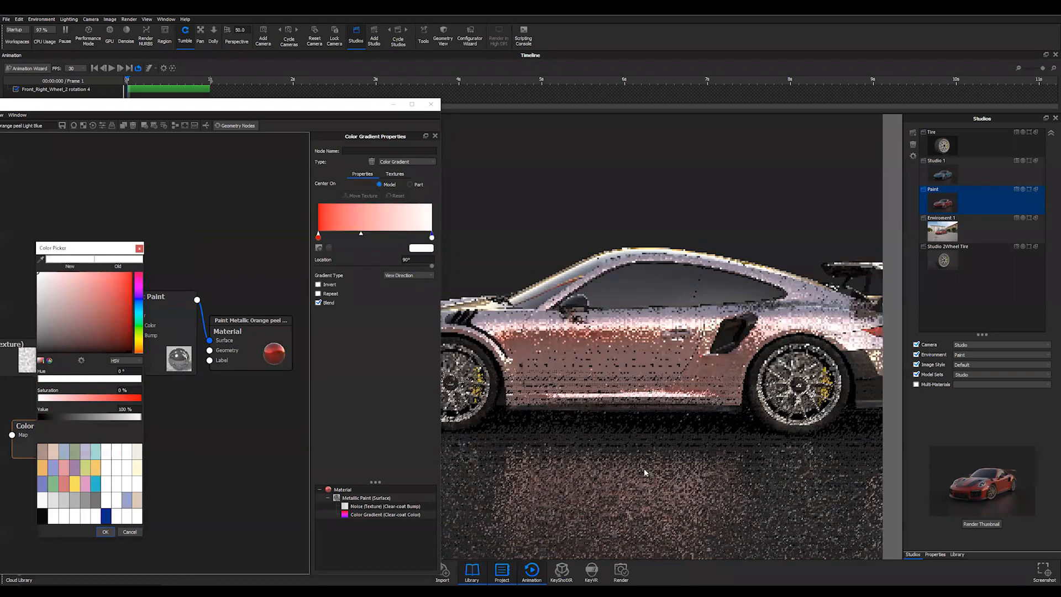
Colour the two gradient stops red and deep dark red
click(105, 531)
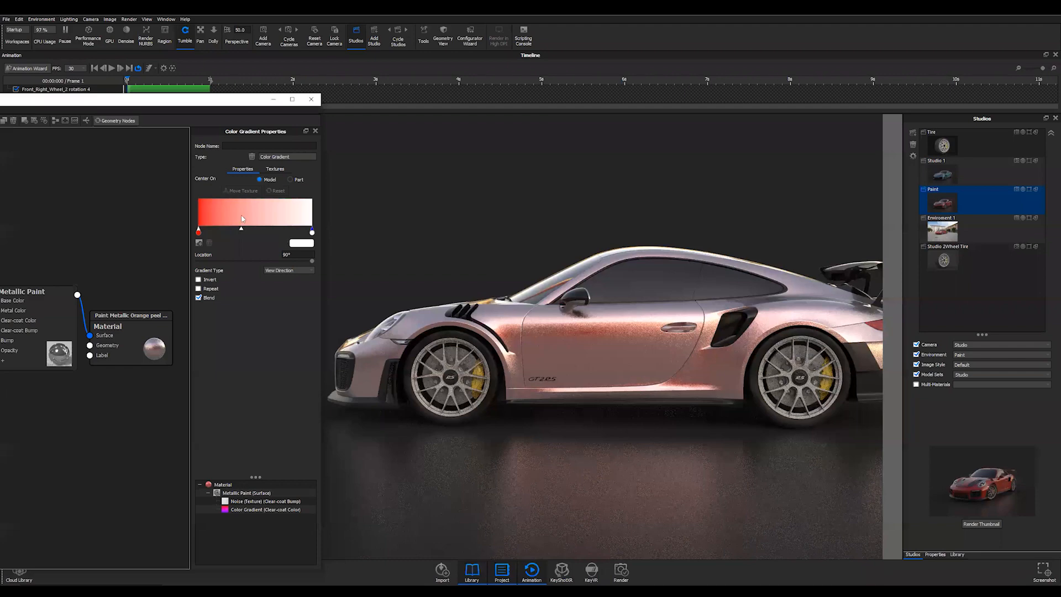
mouse_move(459, 442)
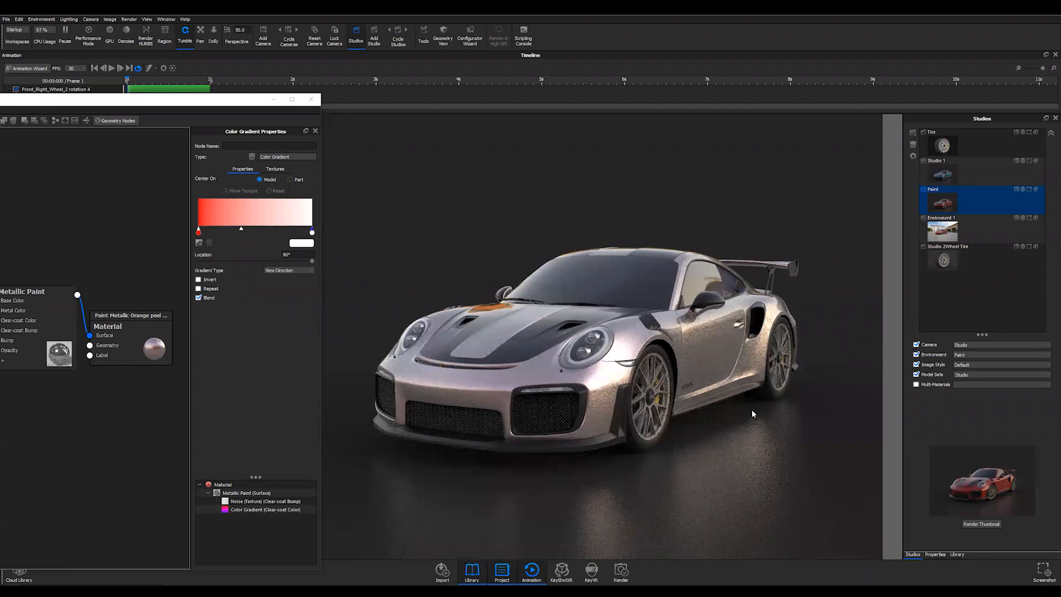
mouse_move(553, 400)
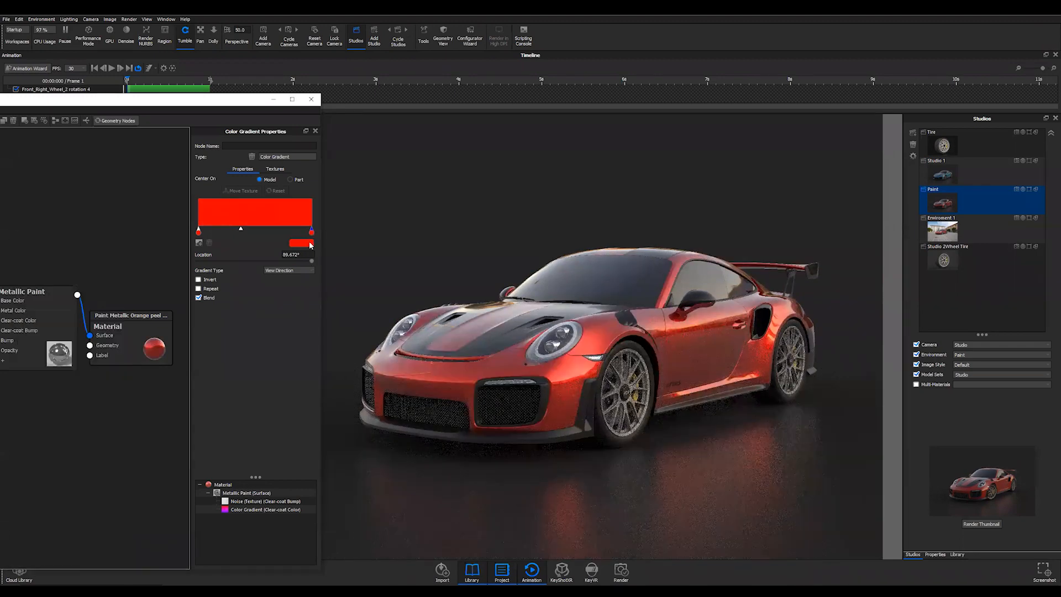
click(301, 244)
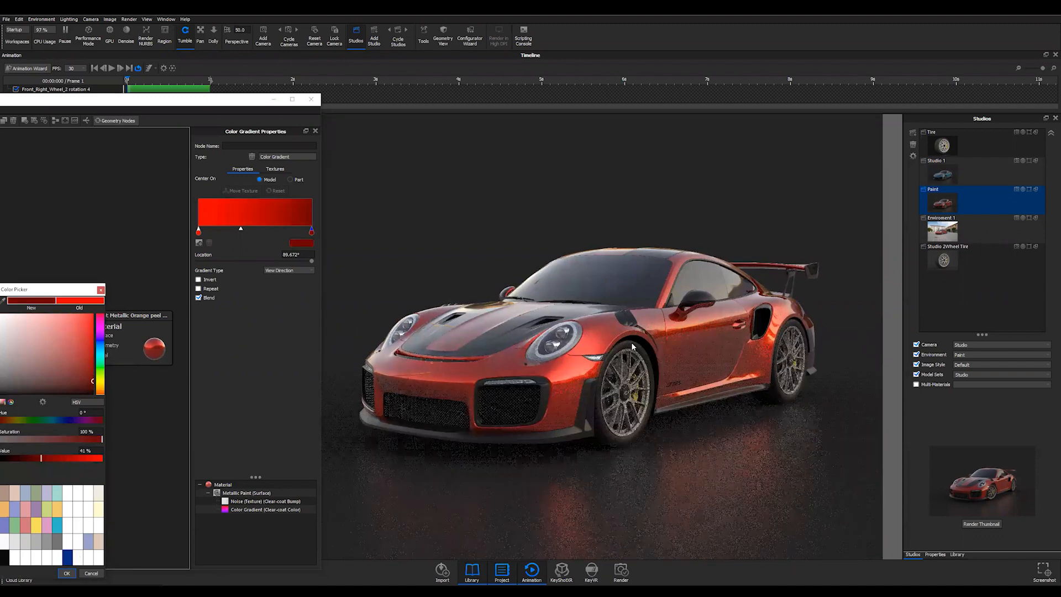
click(66, 573)
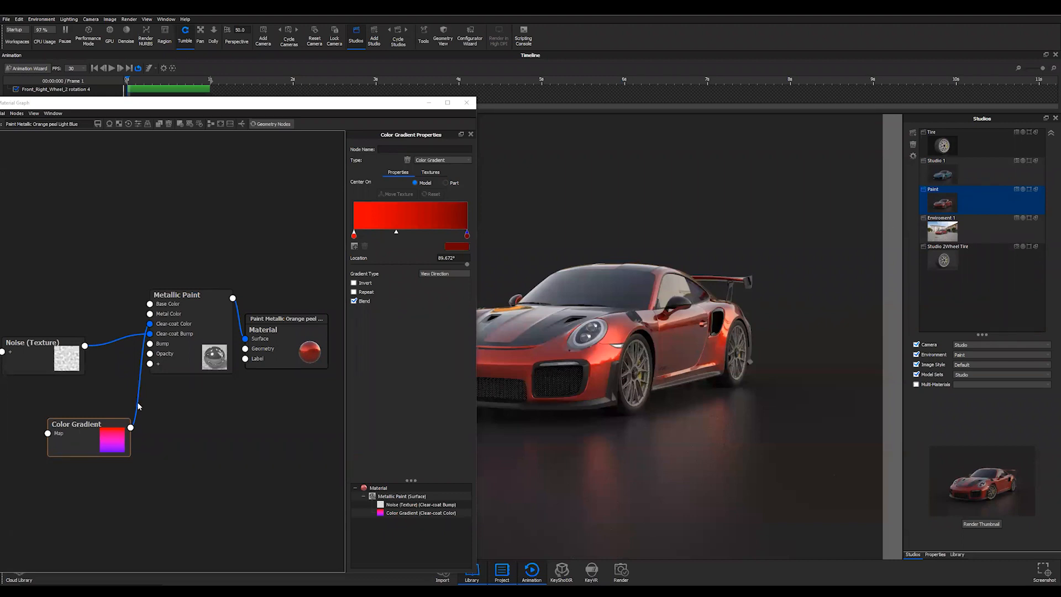
Disable the Color Gradient connection feeding the clear-coat colour
right_click(139, 406)
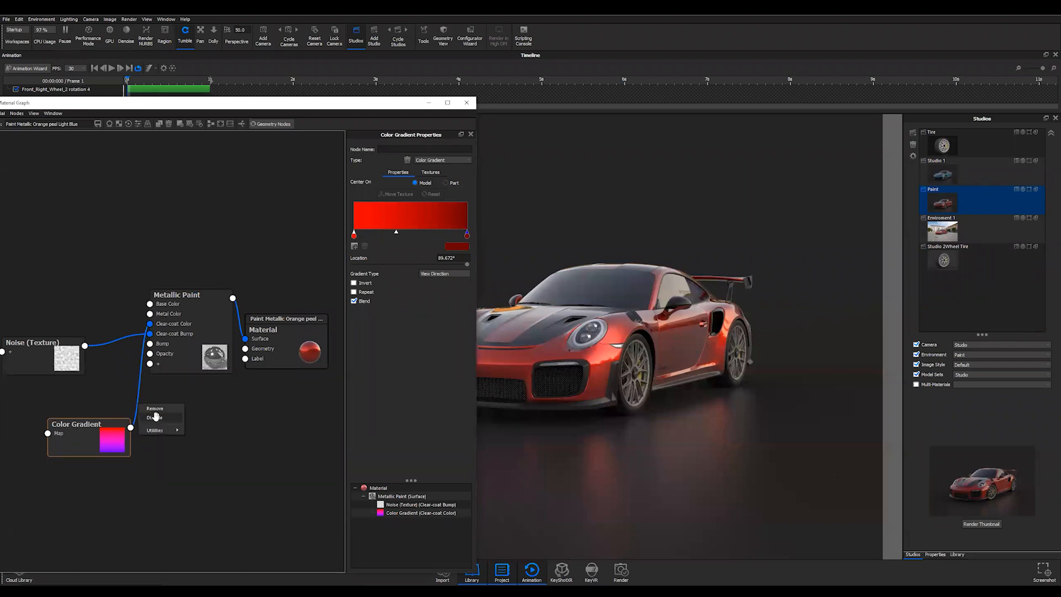
click(154, 418)
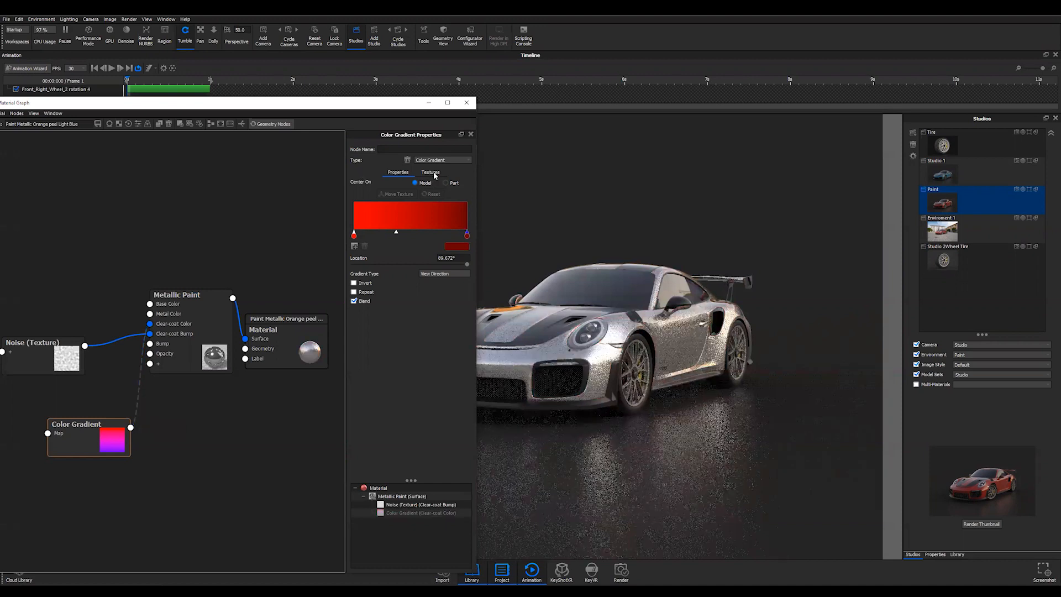
click(430, 172)
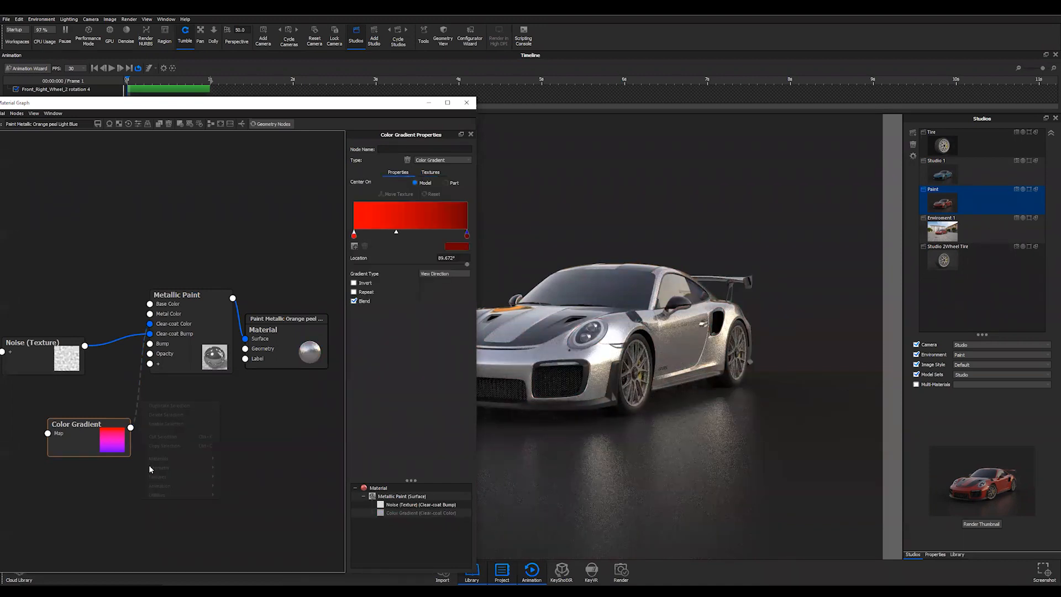
right_click(141, 395)
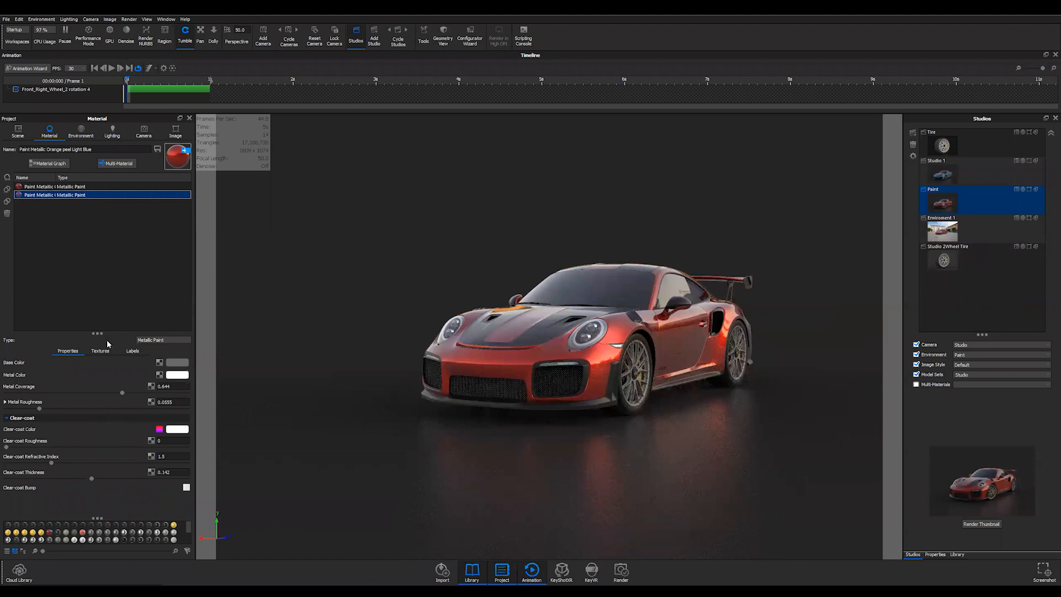
Set both the Base Color and Metal Color to red and confirm
click(177, 362)
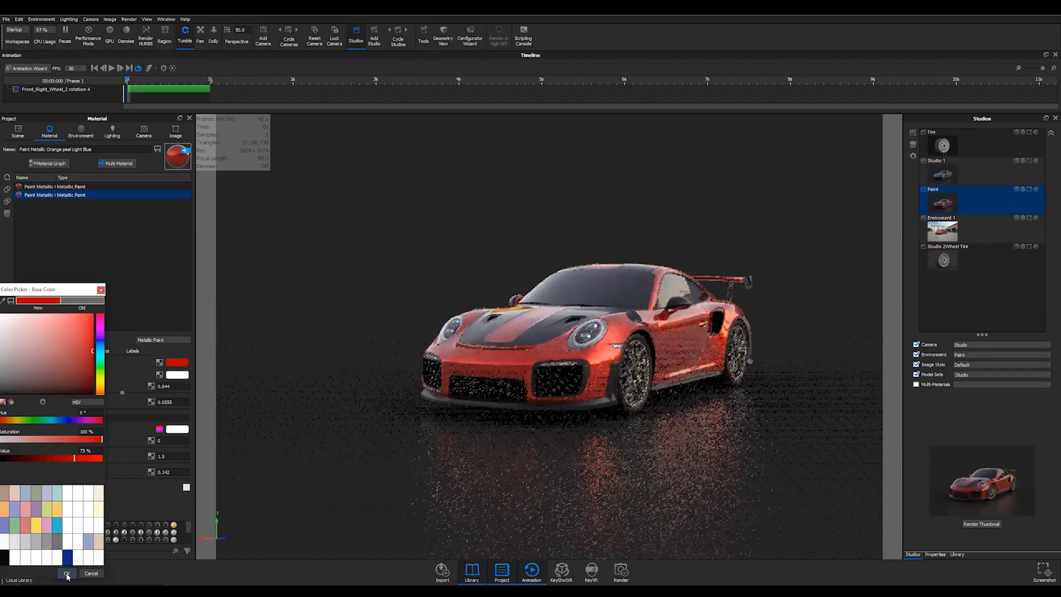
click(67, 573)
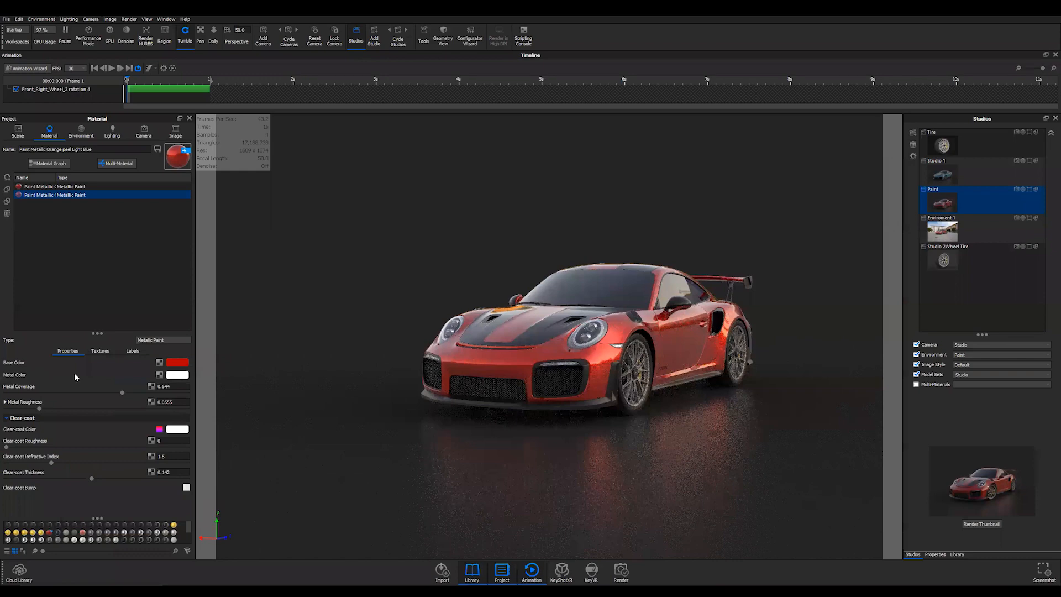
click(176, 375)
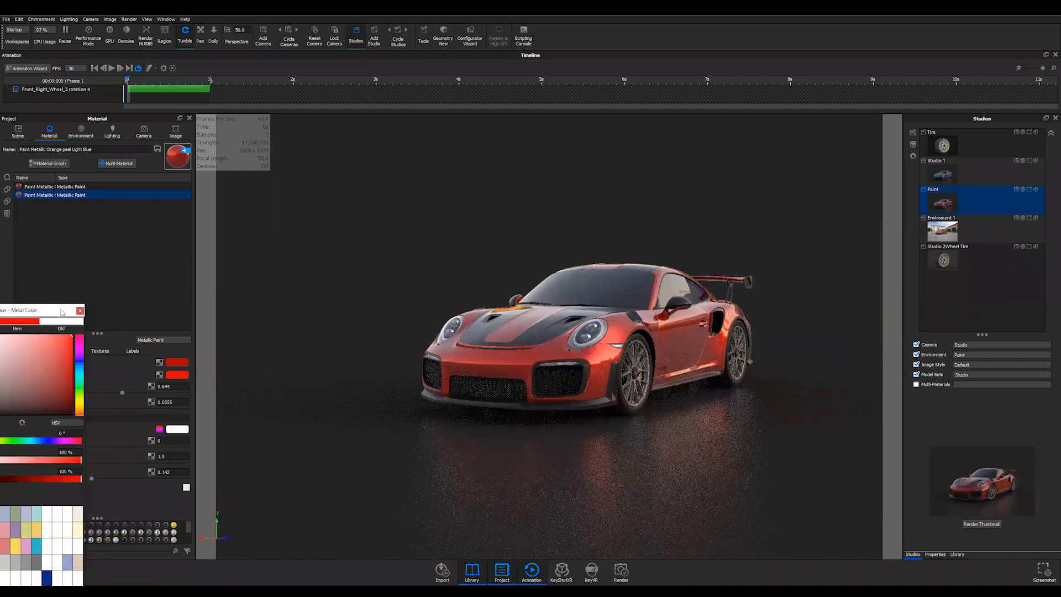
click(177, 375)
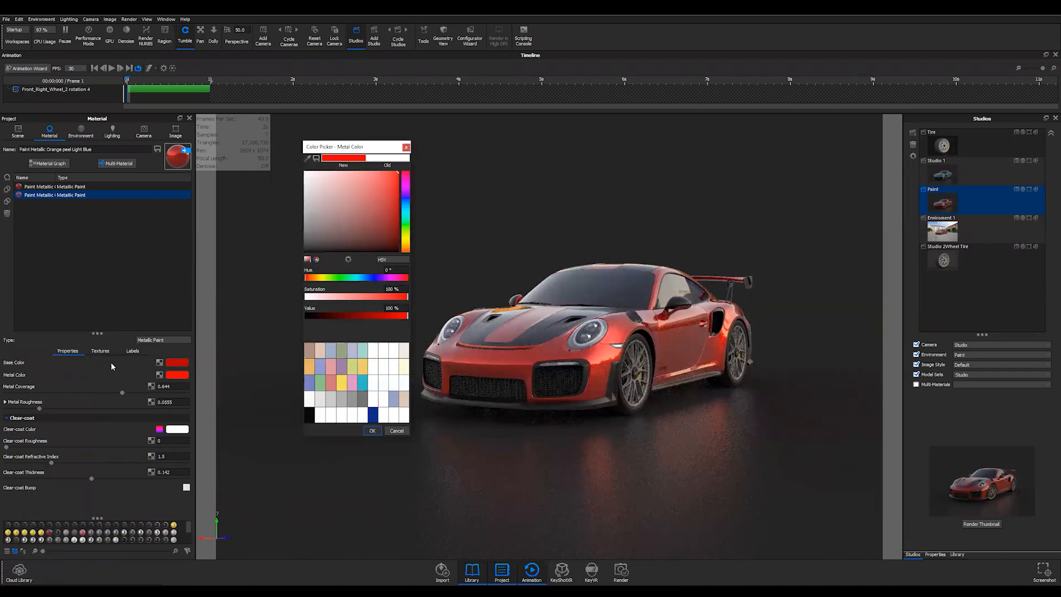
click(372, 431)
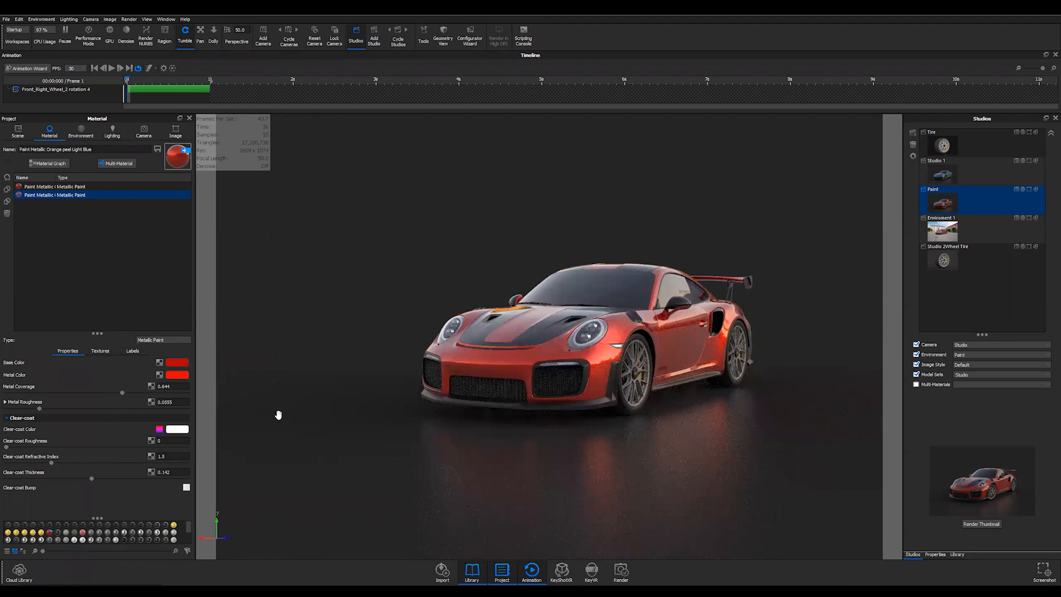
click(48, 163)
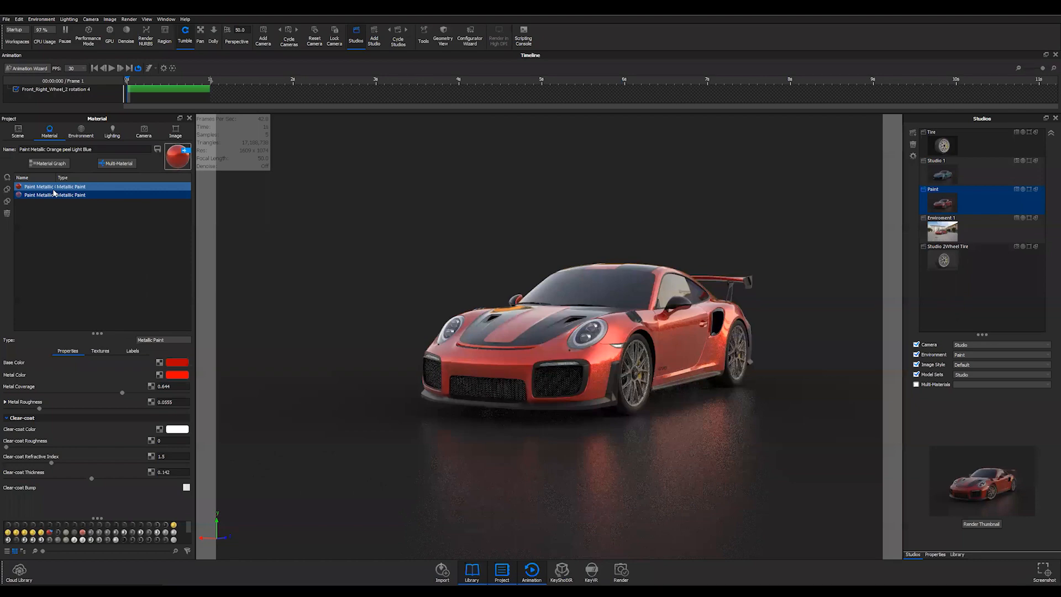
Select the first Paint Metallic material in the materials list
click(54, 186)
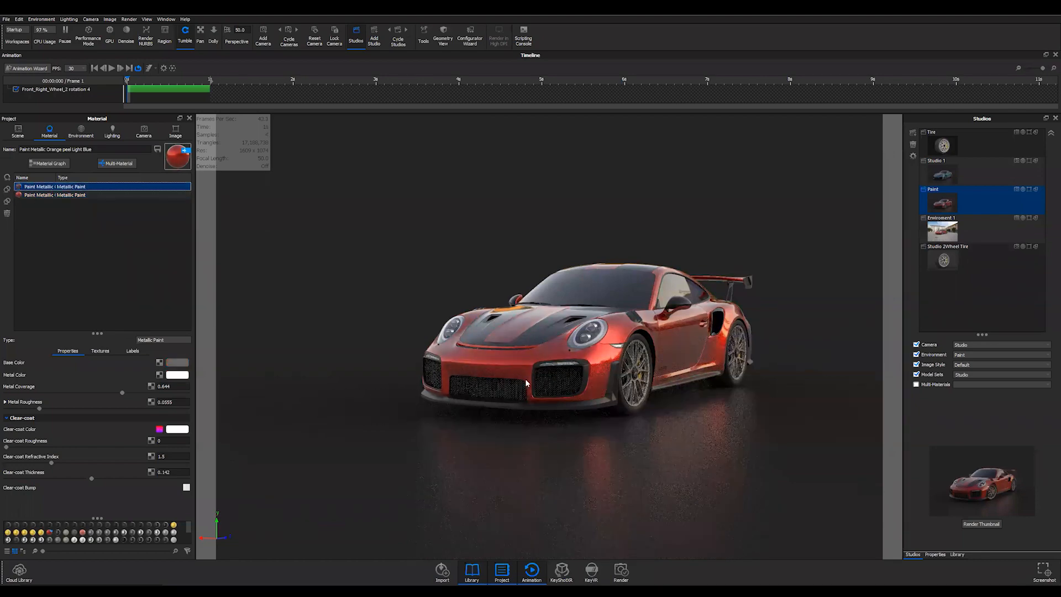
click(102, 195)
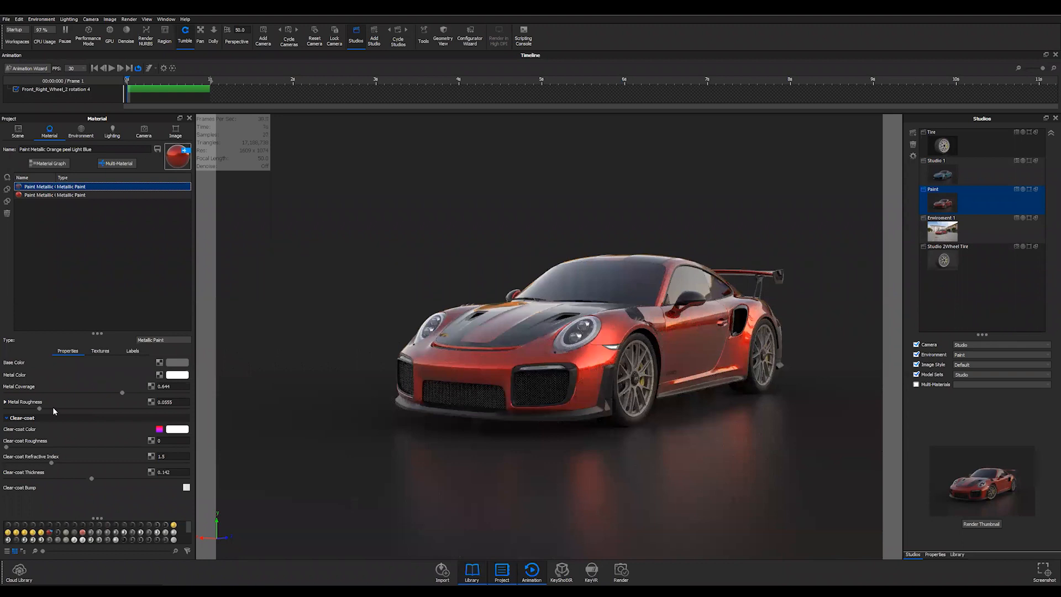
mouse_move(73, 415)
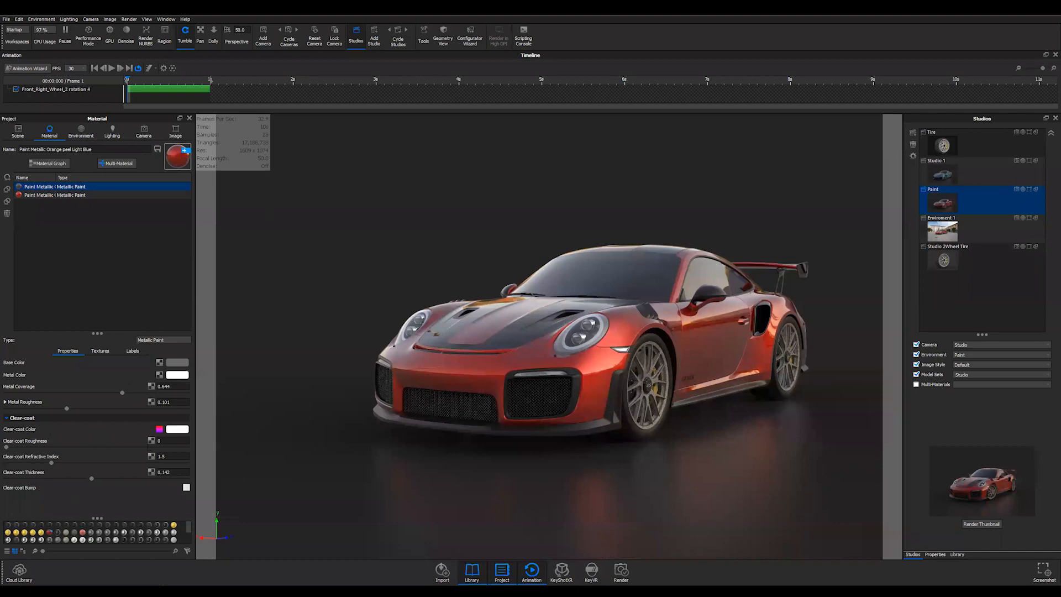
mouse_move(41, 369)
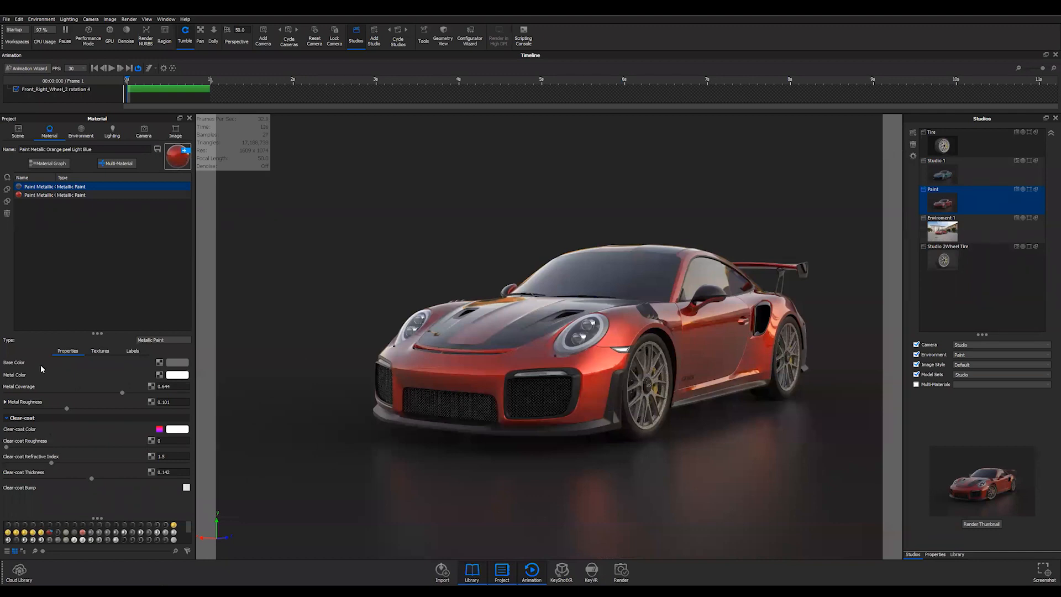
mouse_move(283, 312)
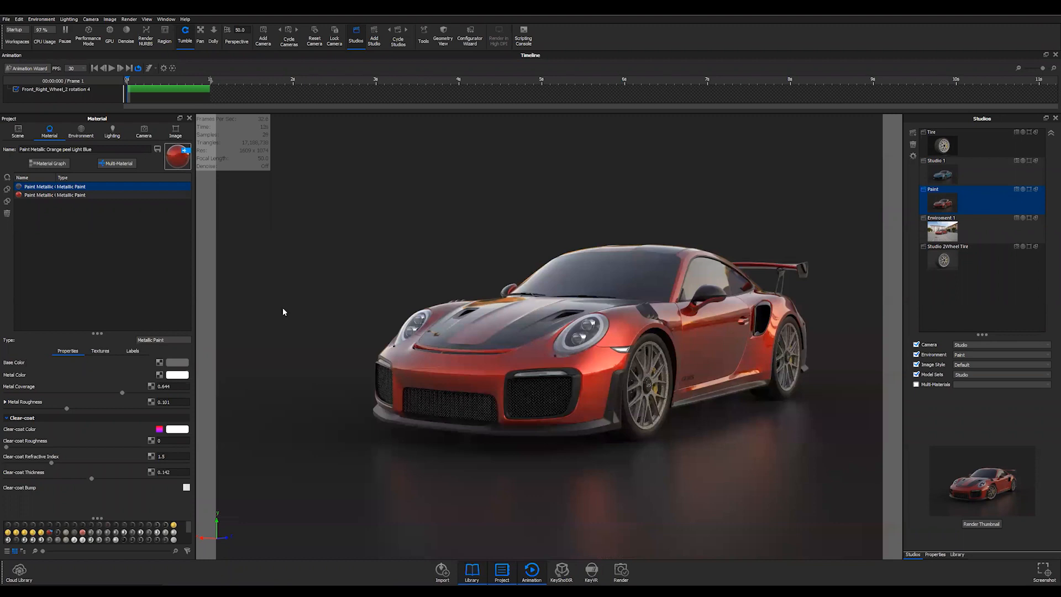
mouse_move(206, 430)
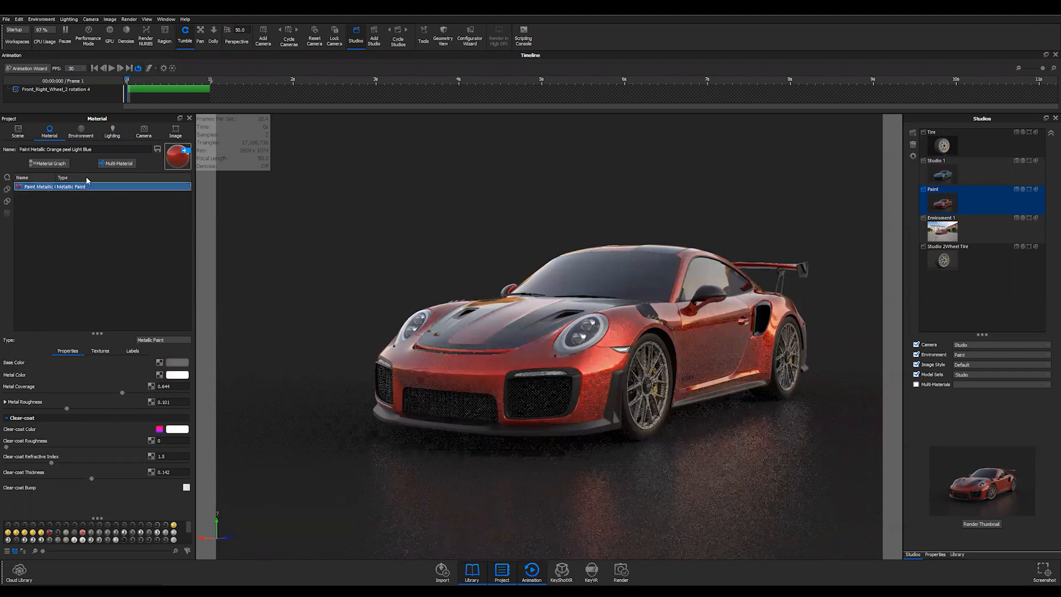
Select the remaining paint, open its Material Graph, set red base and yellow metal colours
click(102, 186)
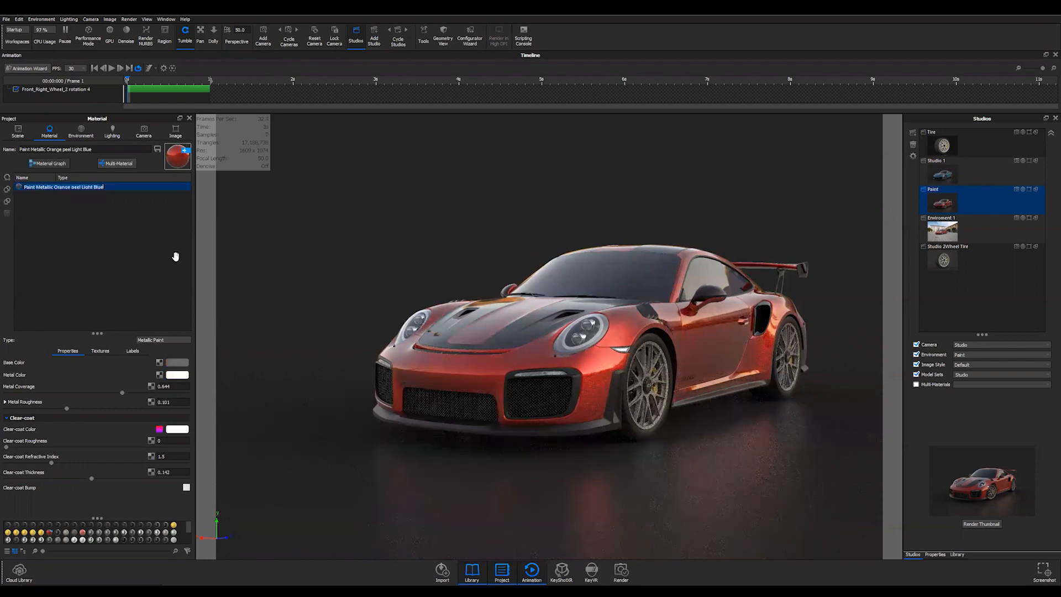
click(48, 163)
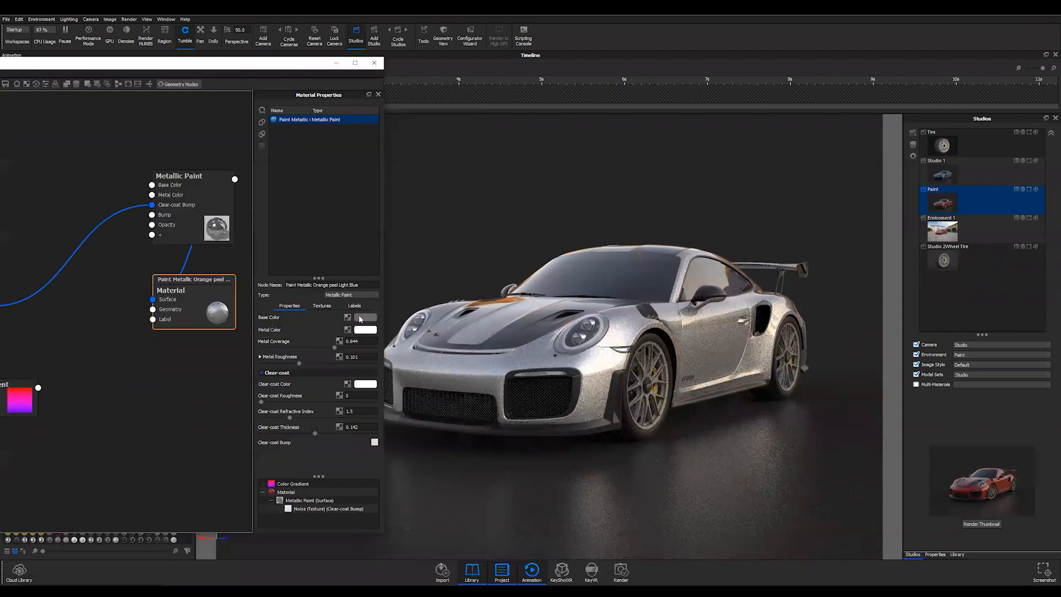
click(364, 317)
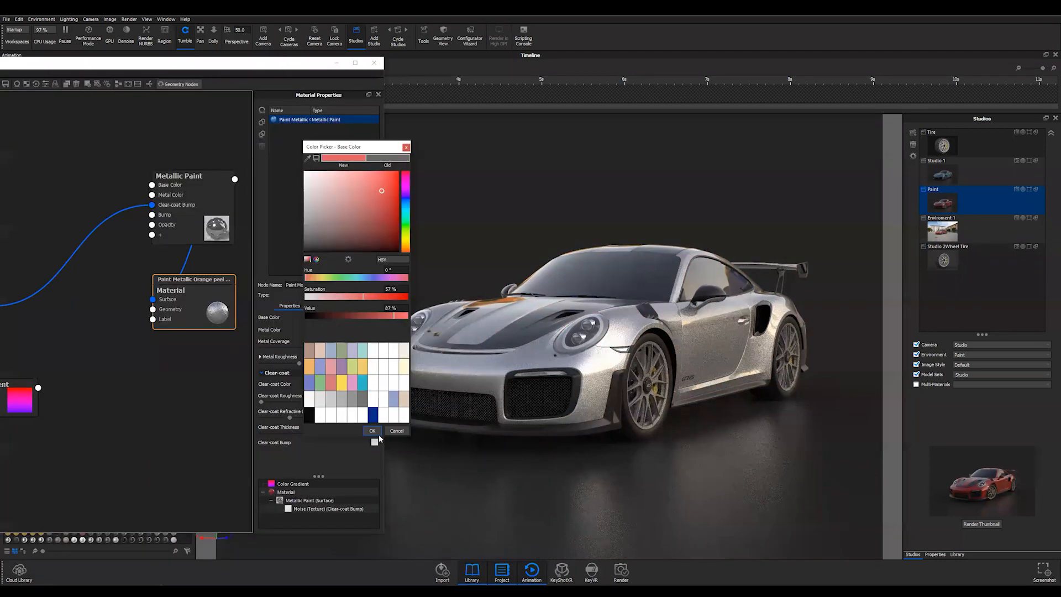
click(372, 431)
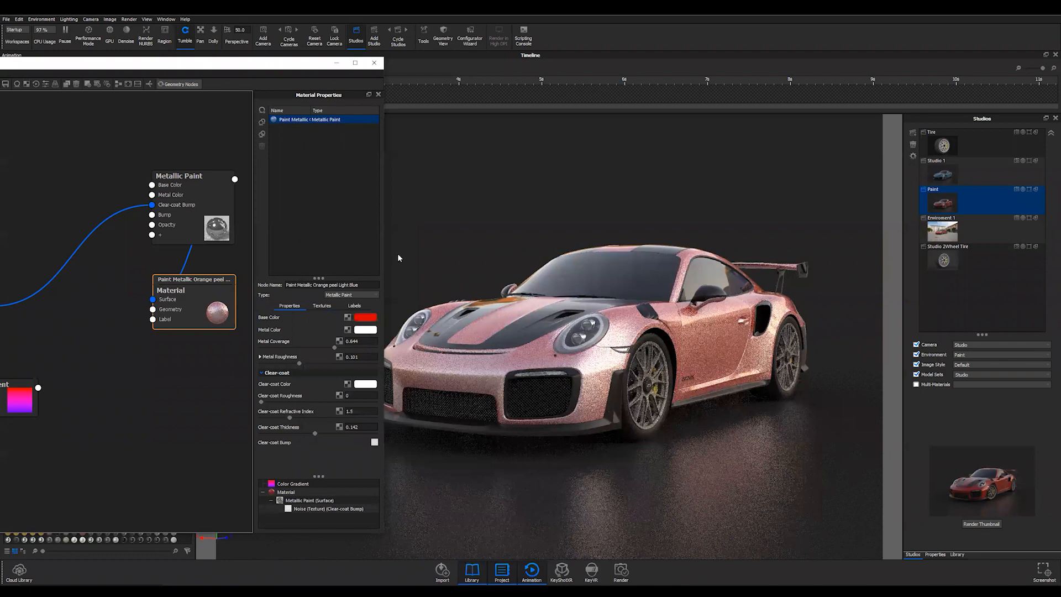
click(364, 329)
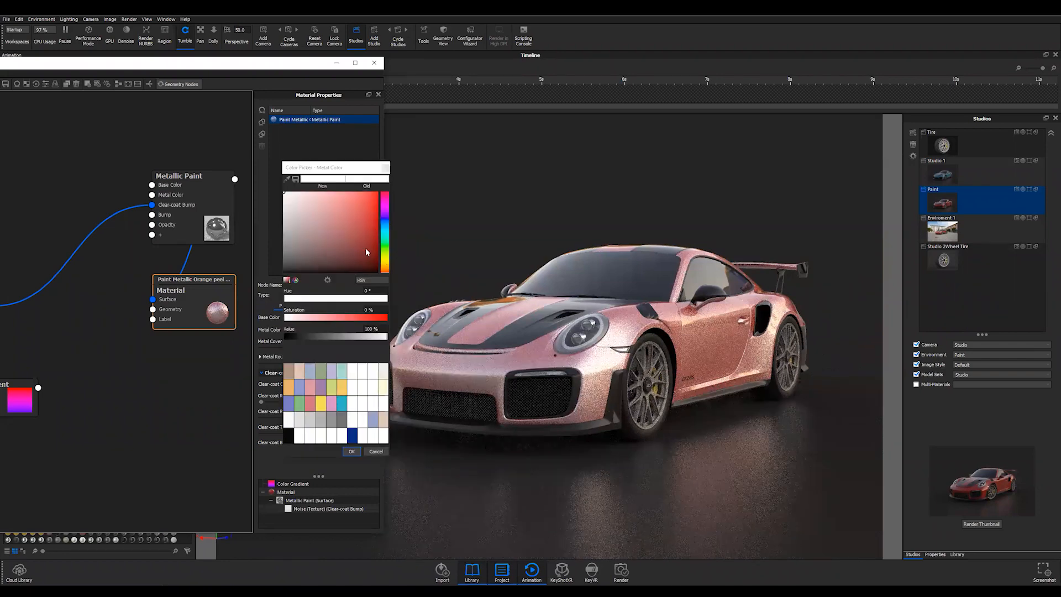
click(368, 208)
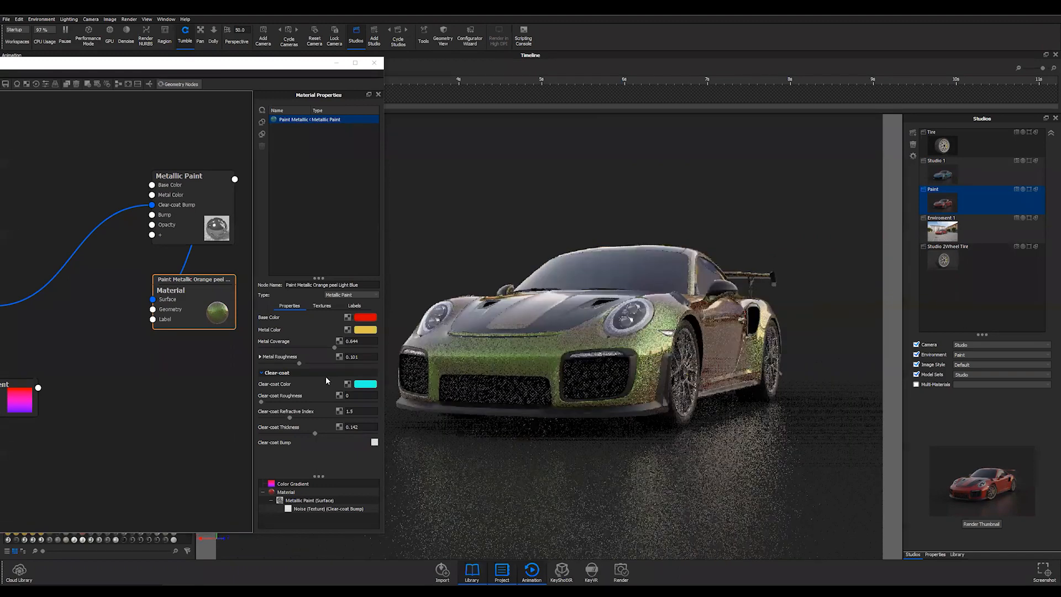
Pick purple for the Clear-coat Color swatch and confirm it
click(364, 384)
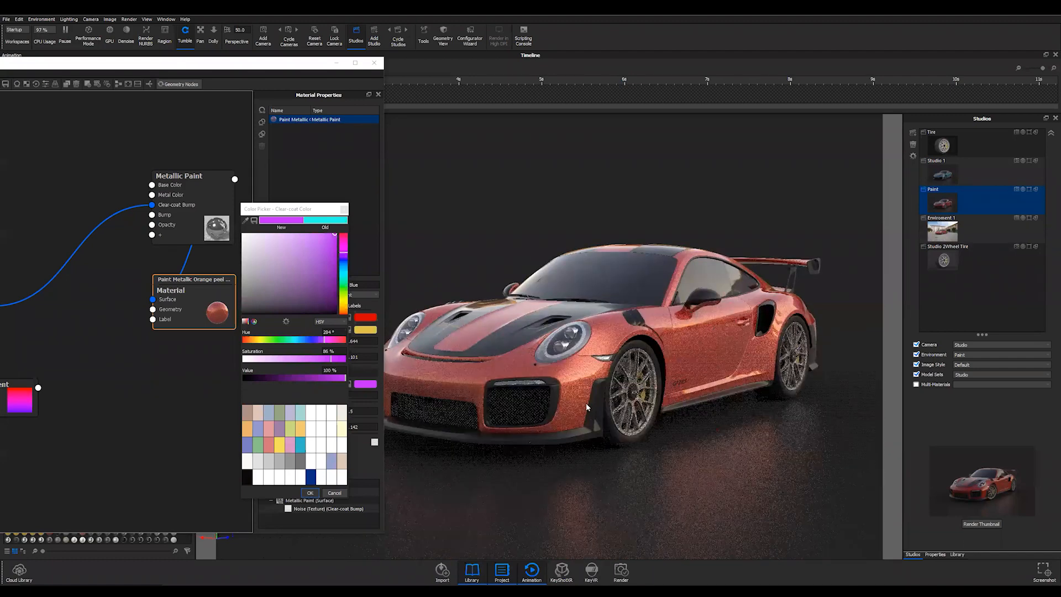
click(310, 491)
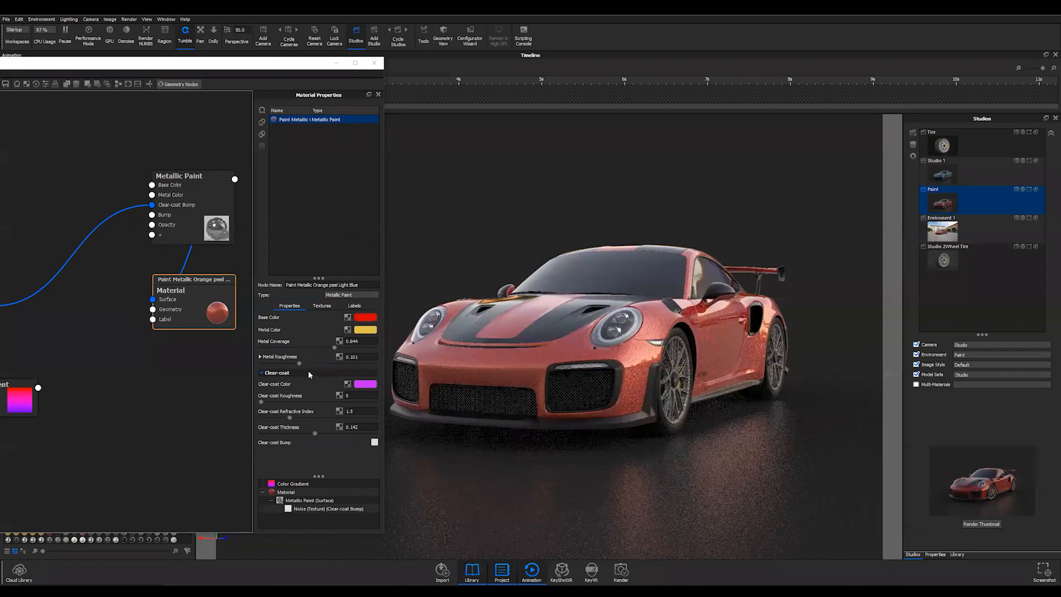
mouse_move(114, 354)
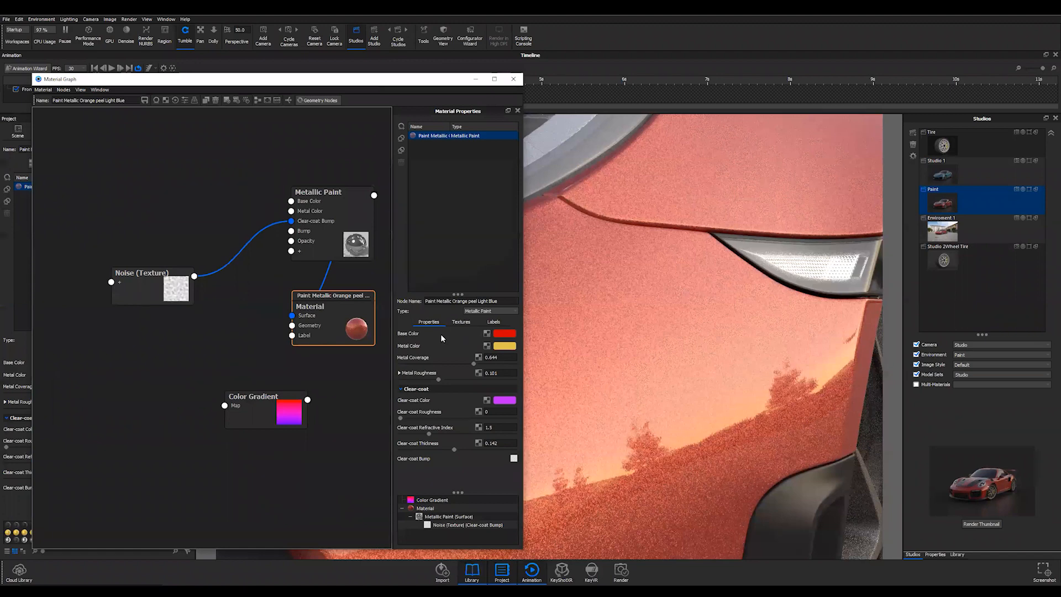
mouse_move(790, 416)
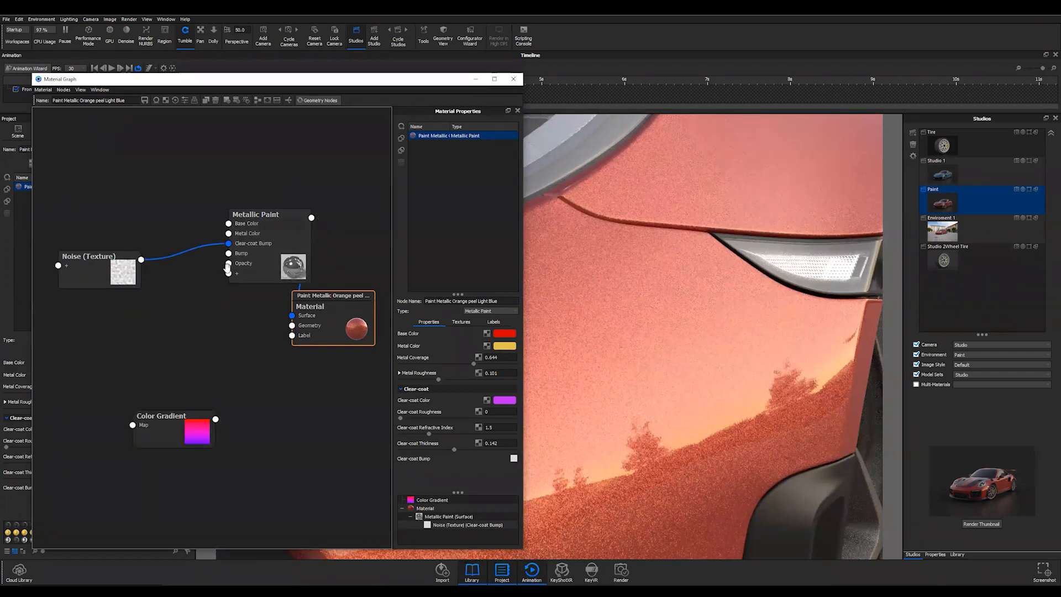
Move Metallic Paint beside Noise and expand flake settings (size 28.952, visibility 0.665)
drag(255, 214, 213, 236)
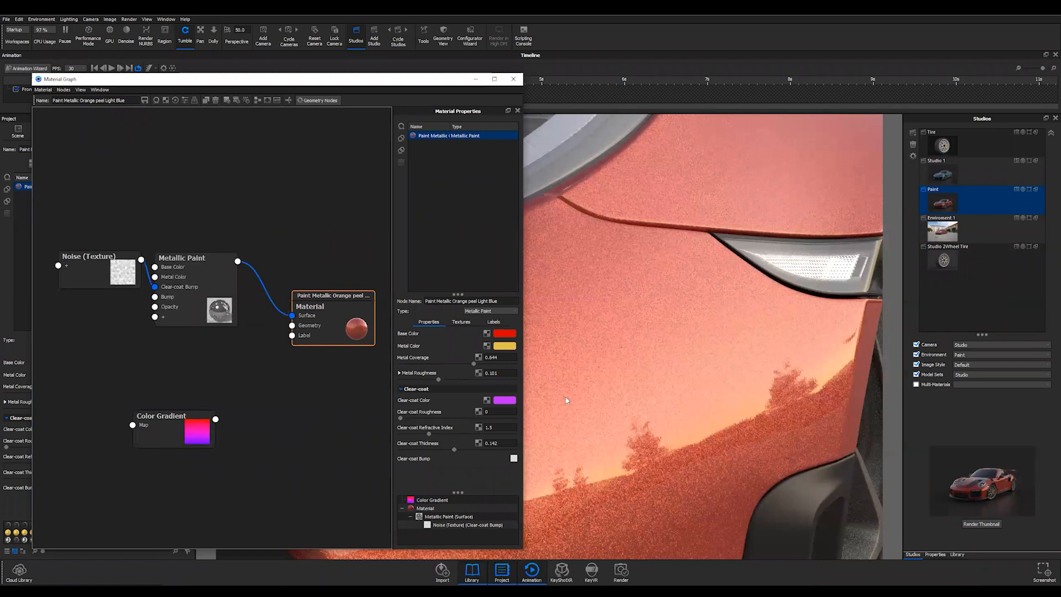
mouse_move(540, 347)
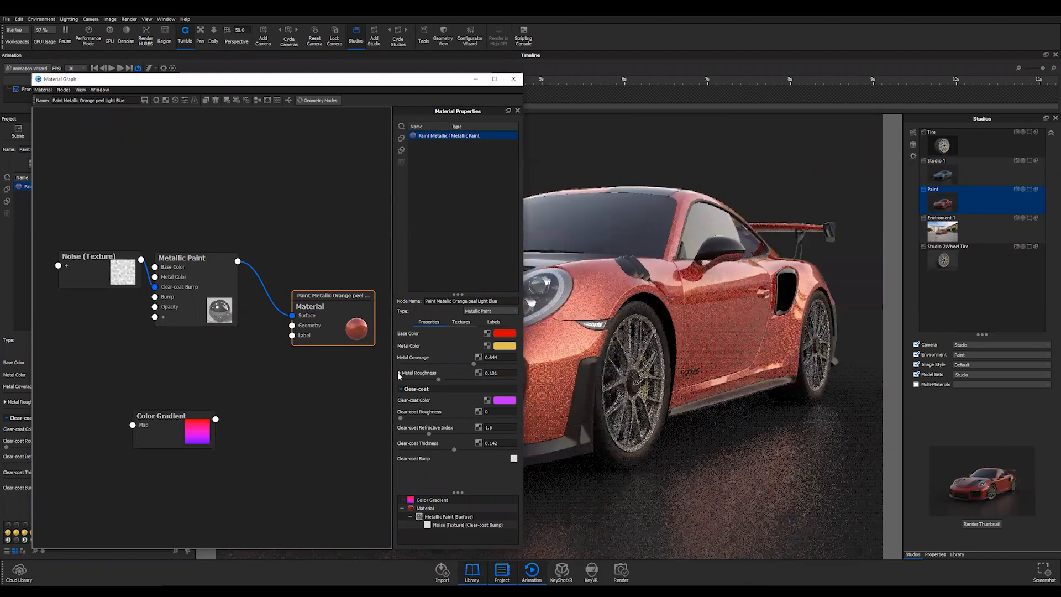
click(398, 373)
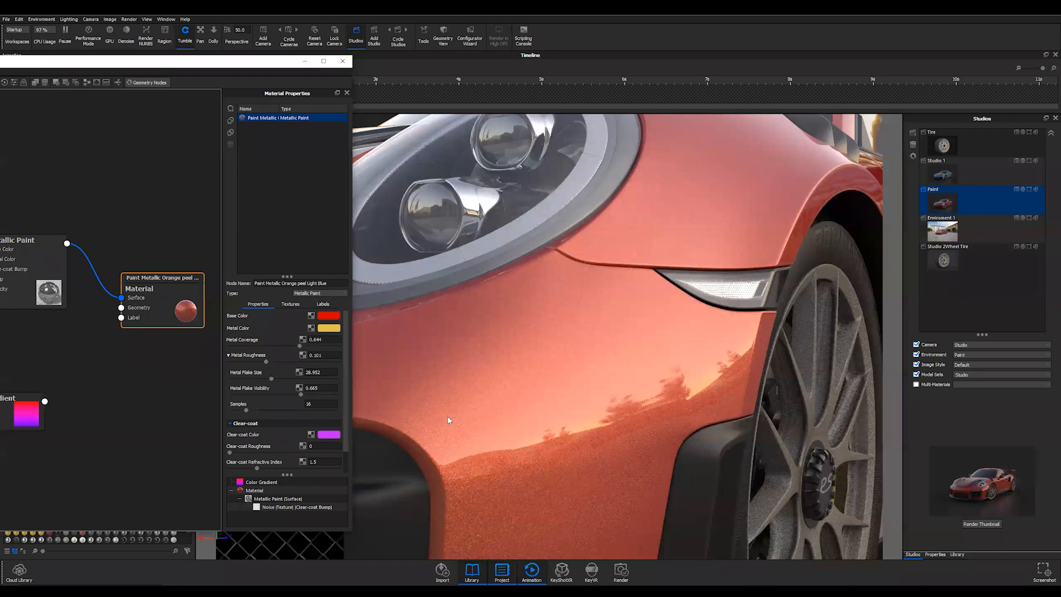
mouse_move(811, 156)
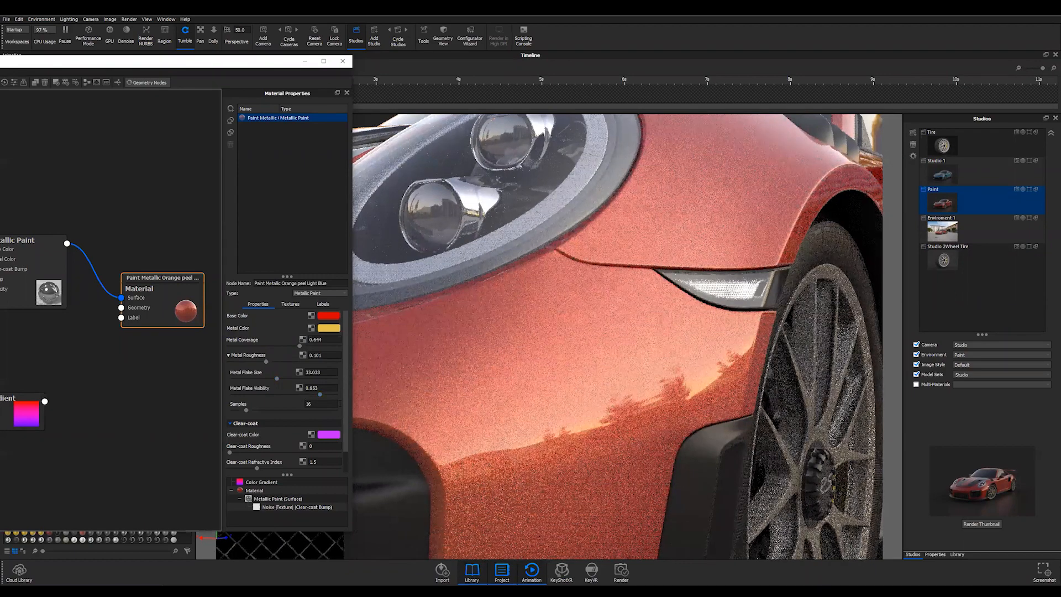
mouse_move(238, 404)
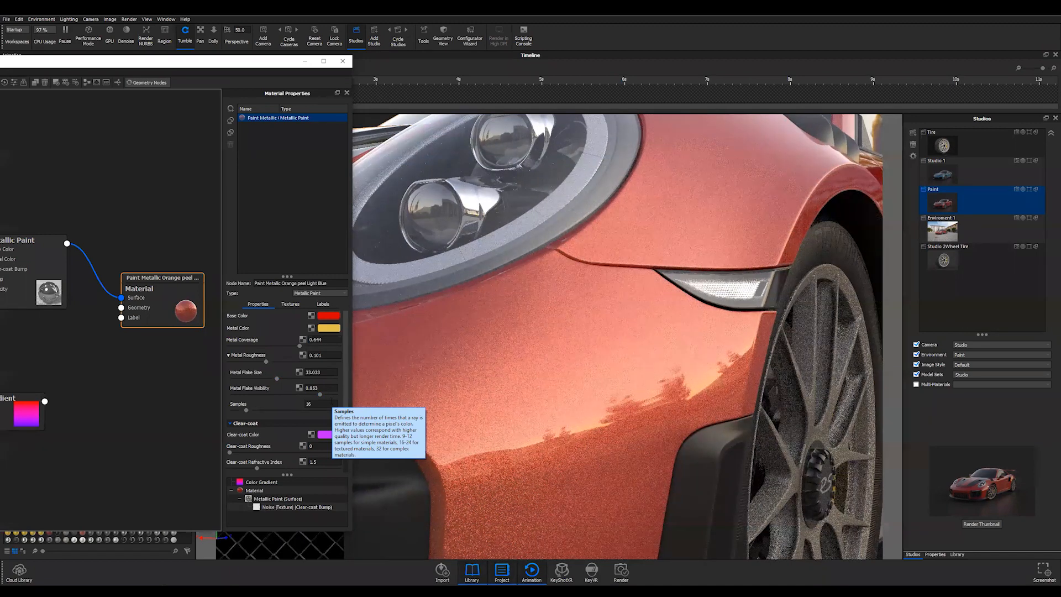
mouse_move(276, 381)
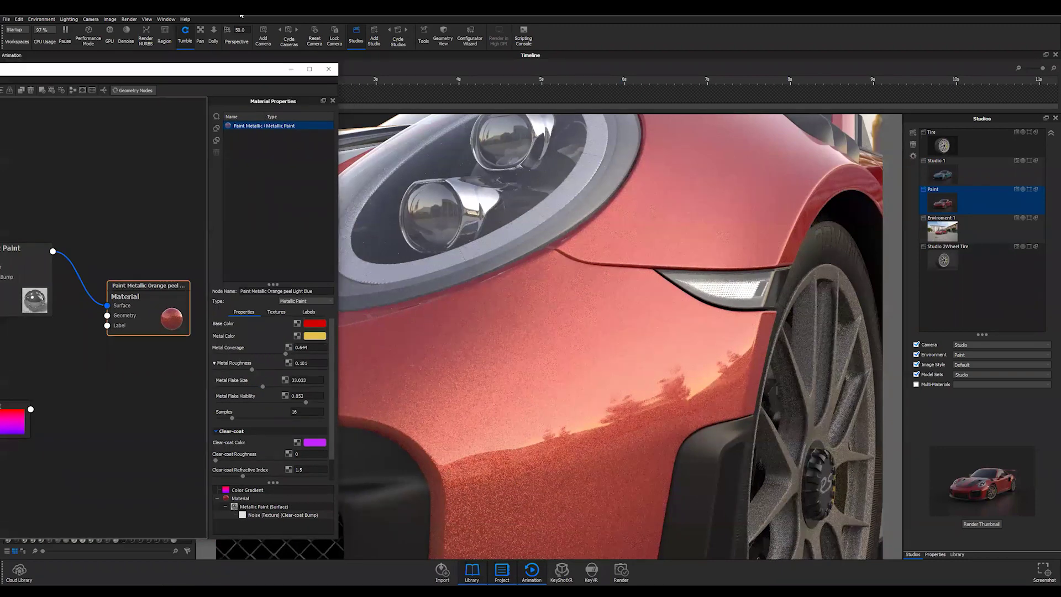
mouse_move(540, 380)
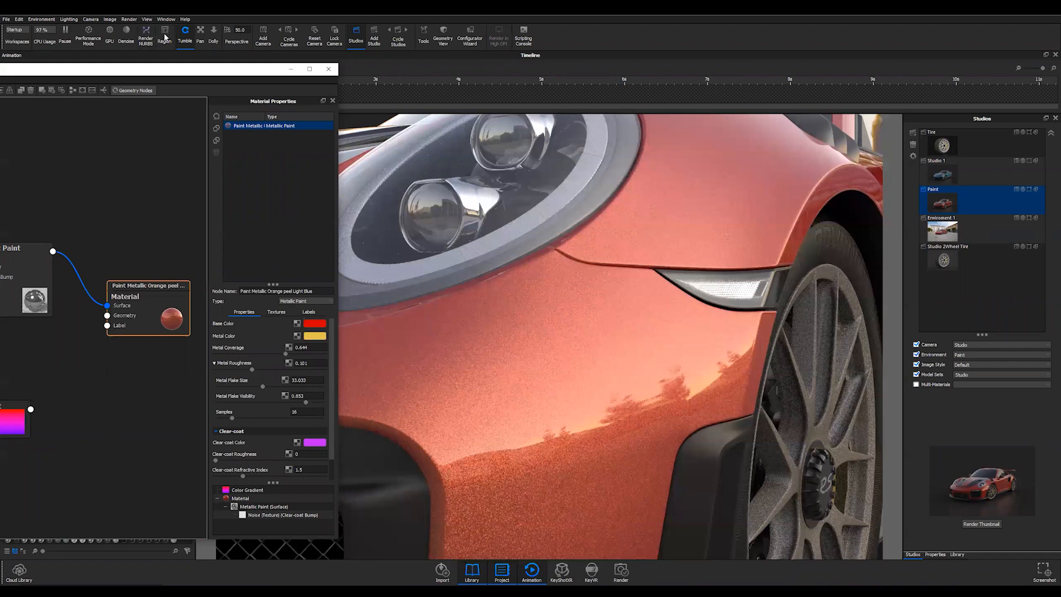
Turn on Region rendering to preview the front fender's paint flakes
click(164, 32)
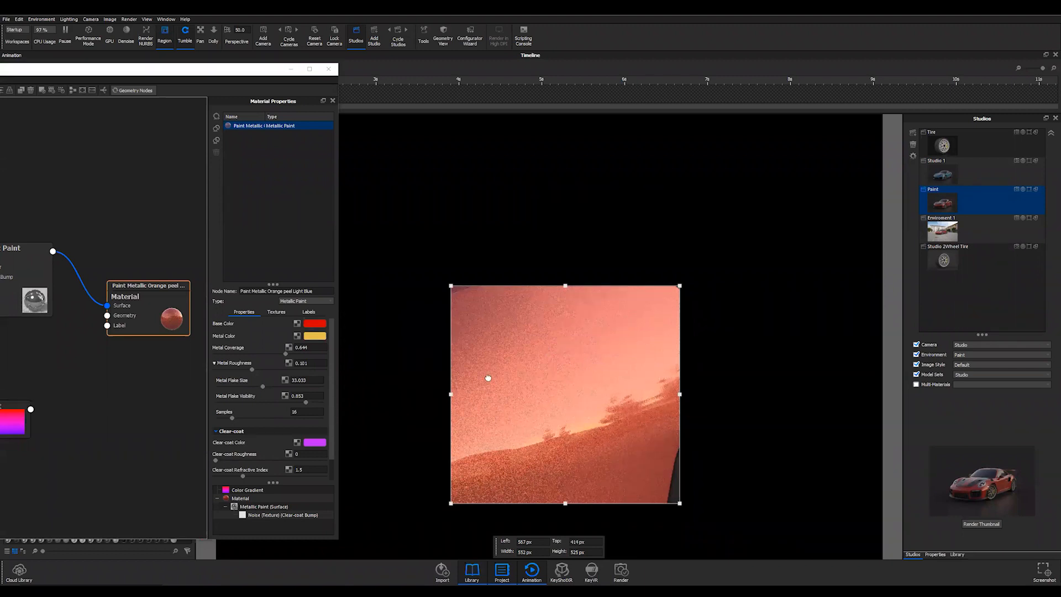
mouse_move(609, 396)
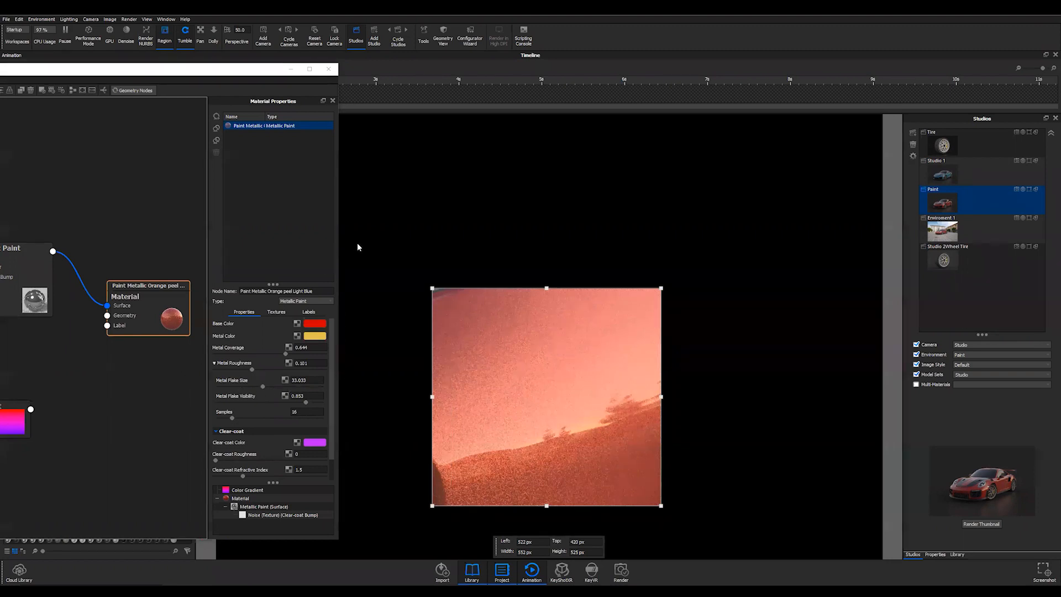
mouse_move(468, 328)
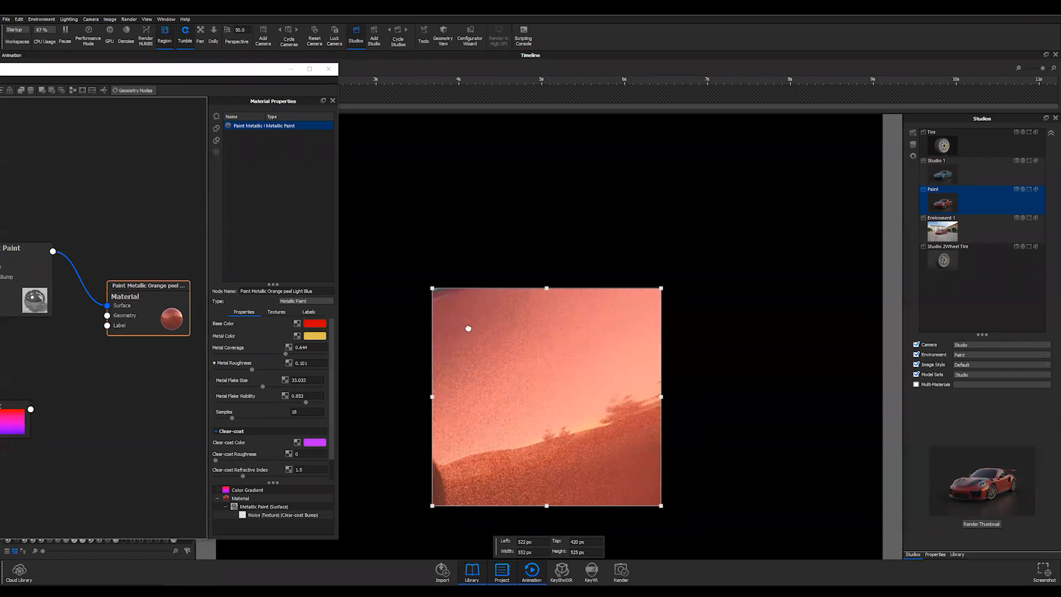